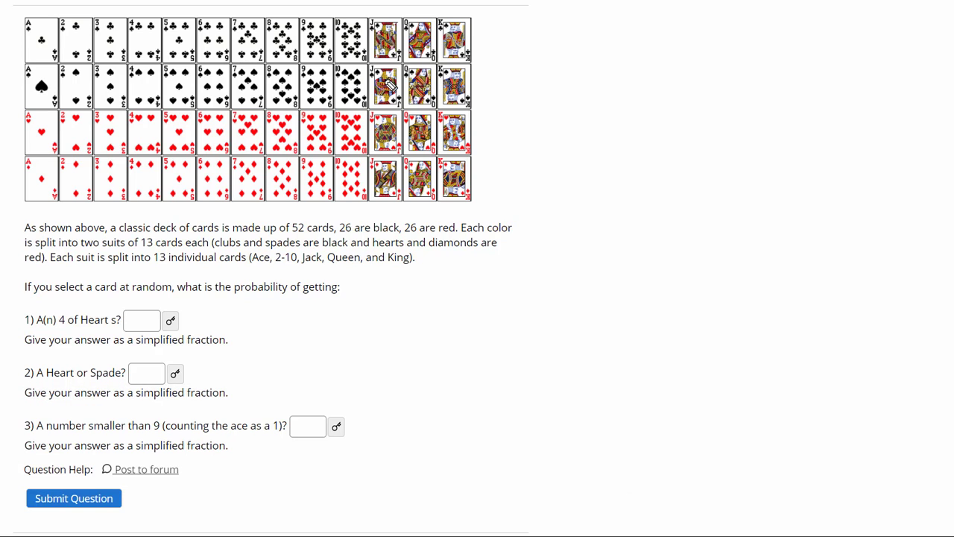
pyautogui.moveTo(679, 115)
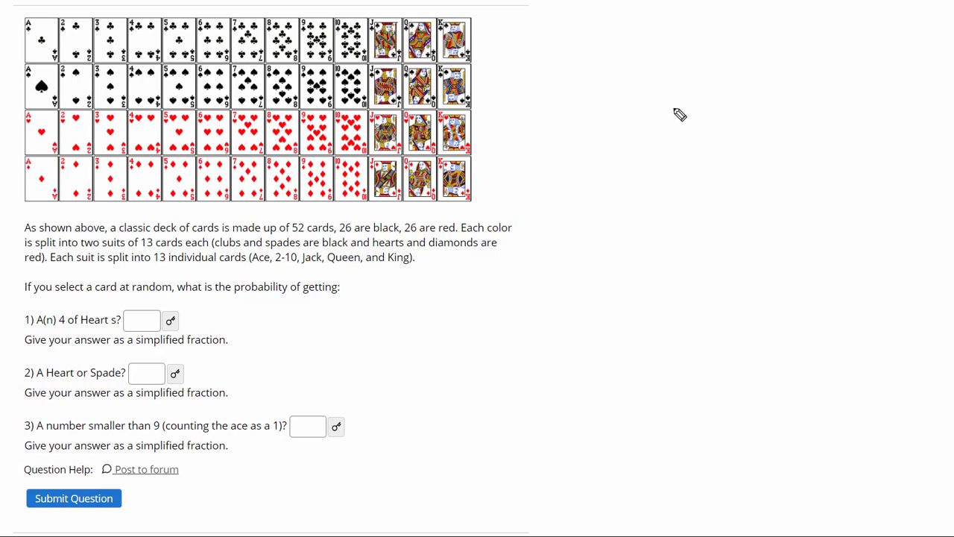
pyautogui.moveTo(354, 249)
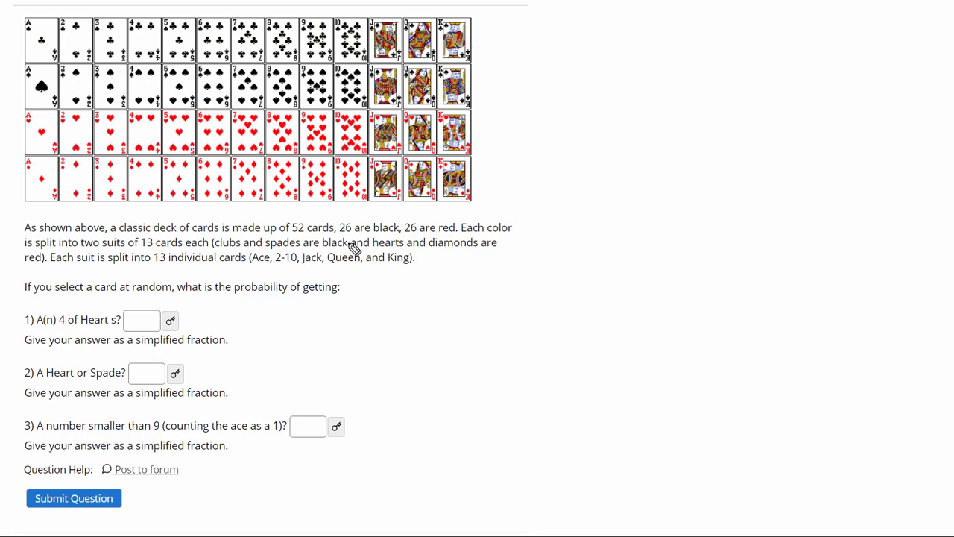
pyautogui.moveTo(547, 63)
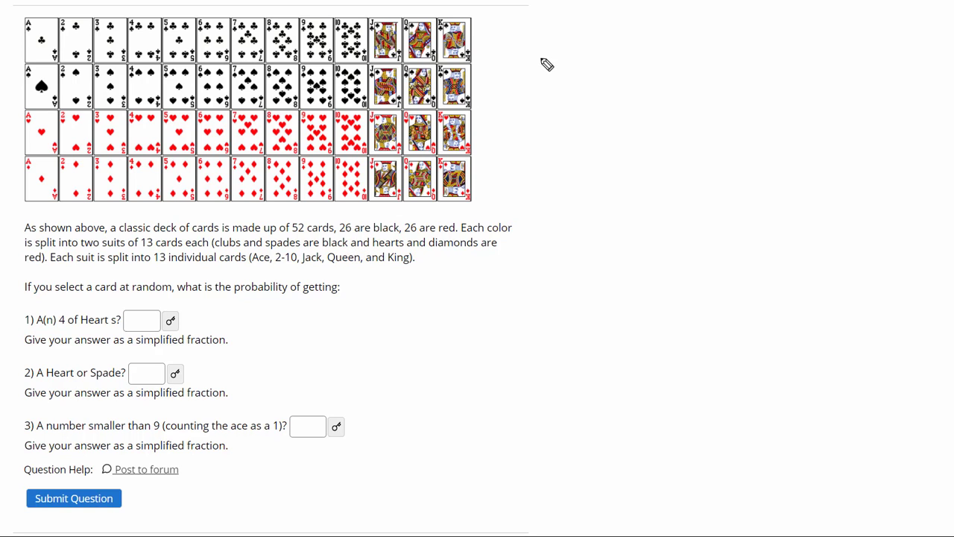
pyautogui.moveTo(484, 161)
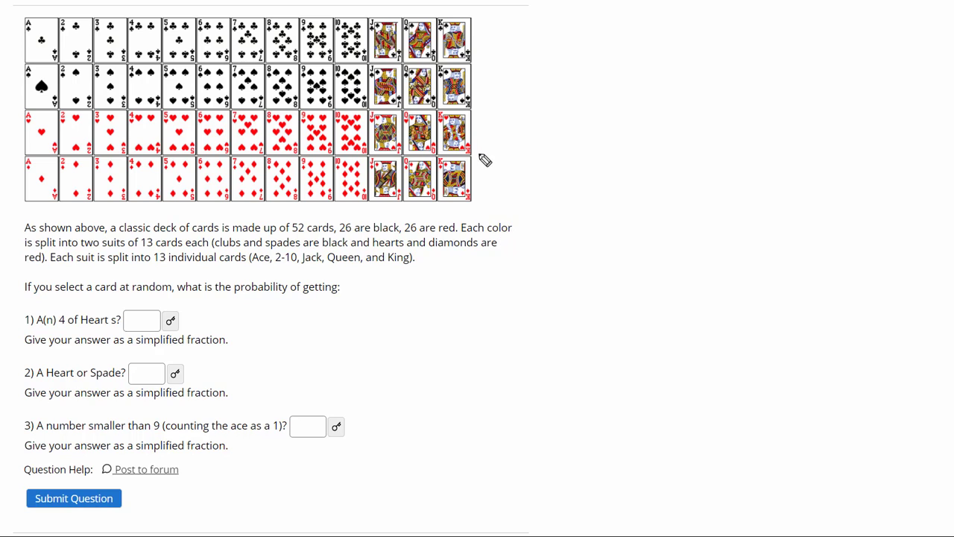
pyautogui.moveTo(503, 263)
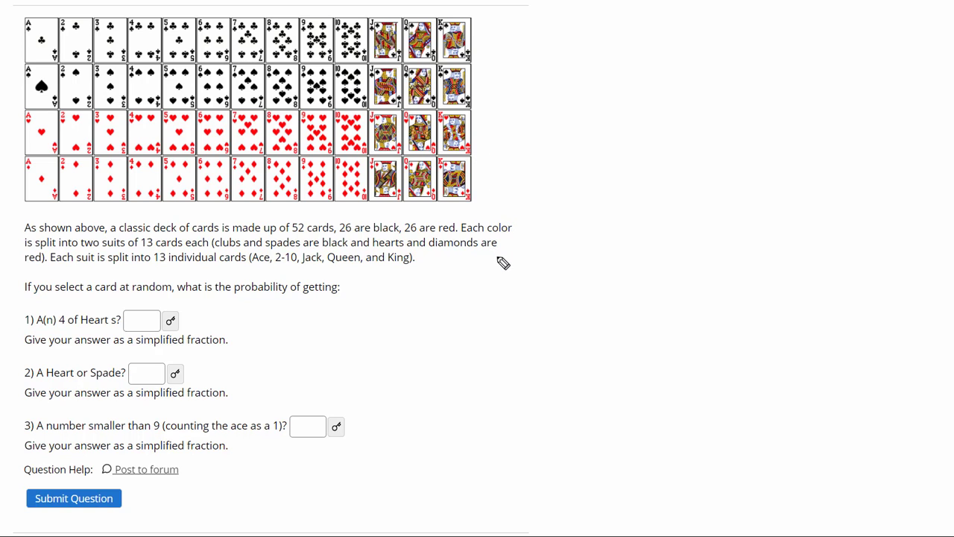
pyautogui.moveTo(78, 194)
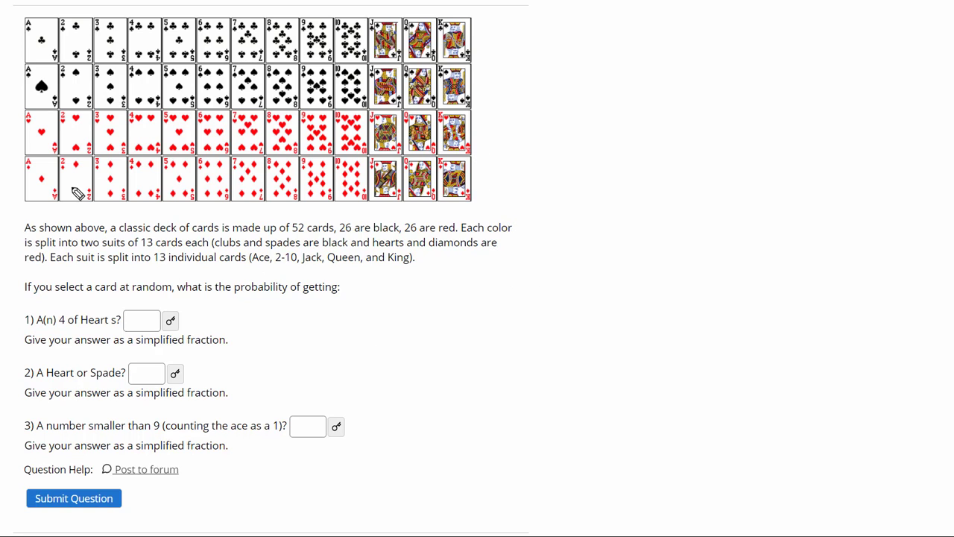
pyautogui.moveTo(328, 247)
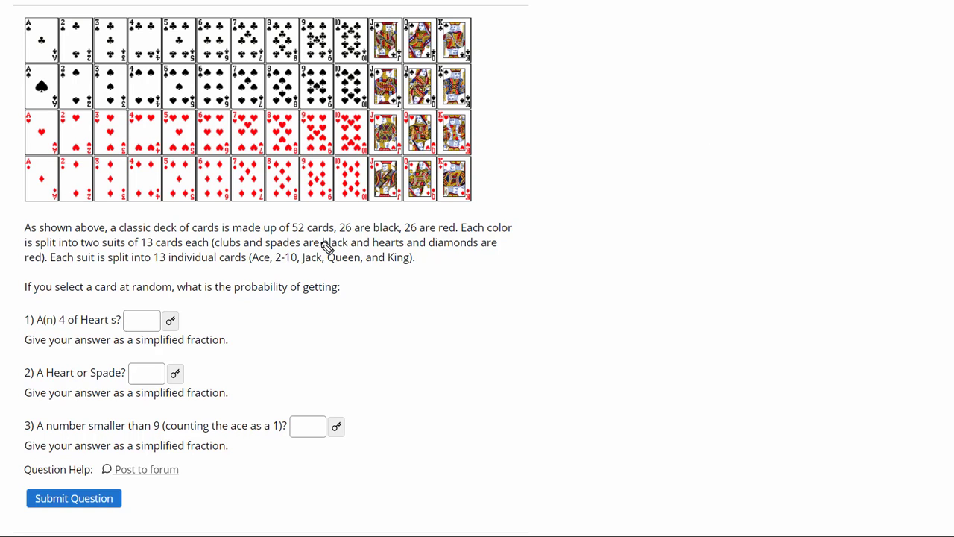
pyautogui.moveTo(100, 319)
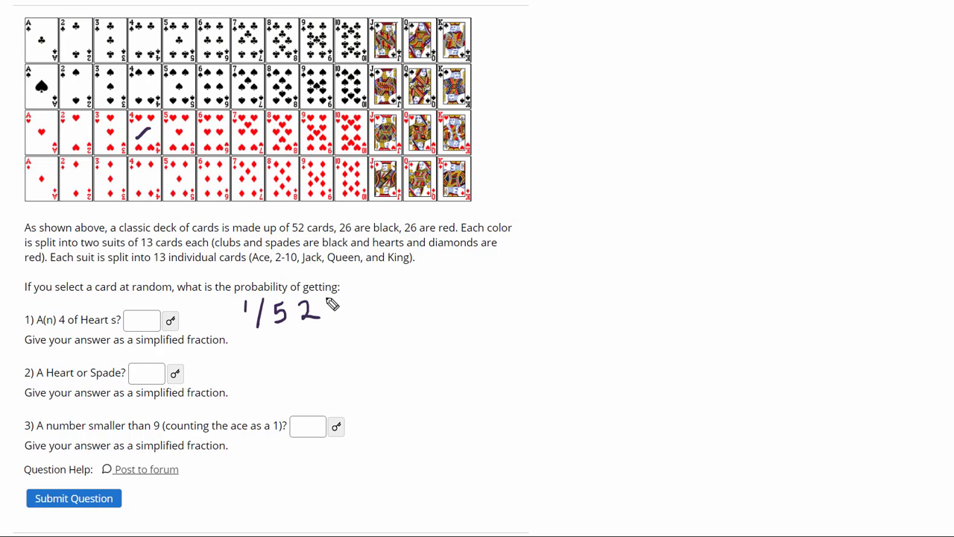
pyautogui.moveTo(376, 346)
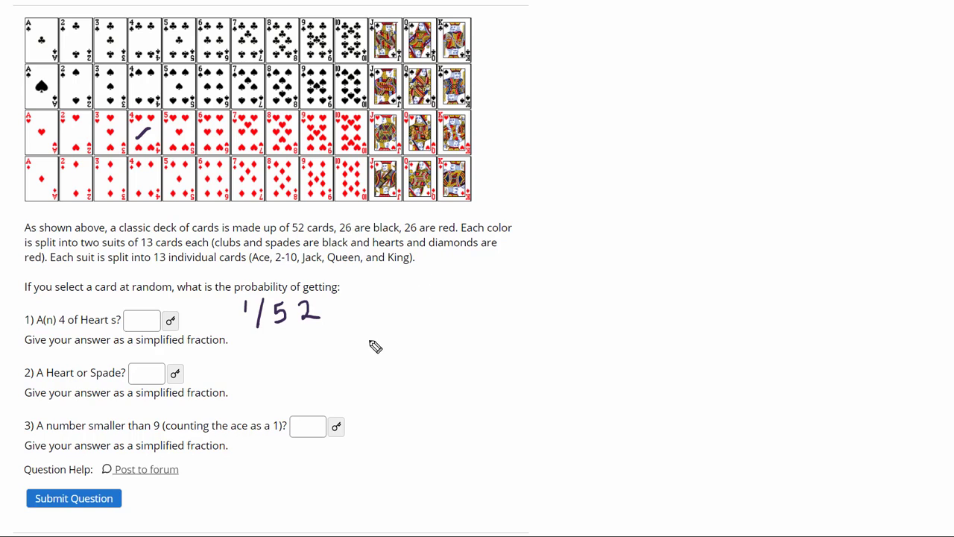
pyautogui.moveTo(302, 343)
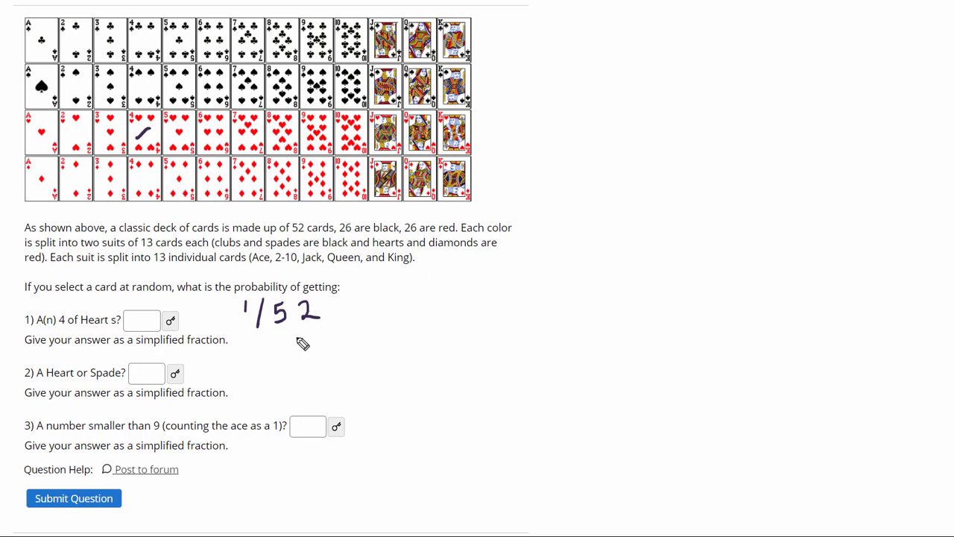
pyautogui.moveTo(67, 336)
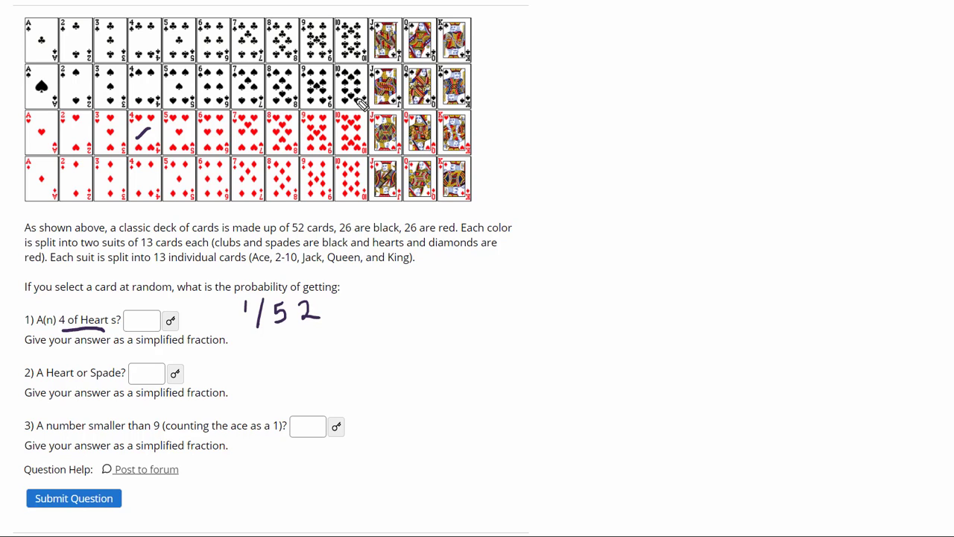
pyautogui.moveTo(361, 104)
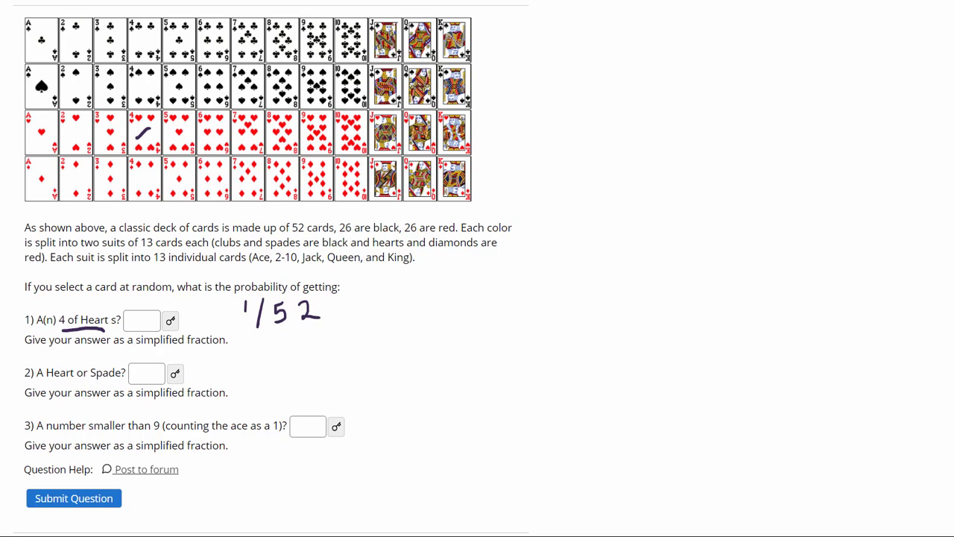
# Step: Bracket the deck, label it '52 Cards', and circle the spade and heart rows
pyautogui.moveTo(504, 30); pyautogui.dragTo(504, 198)
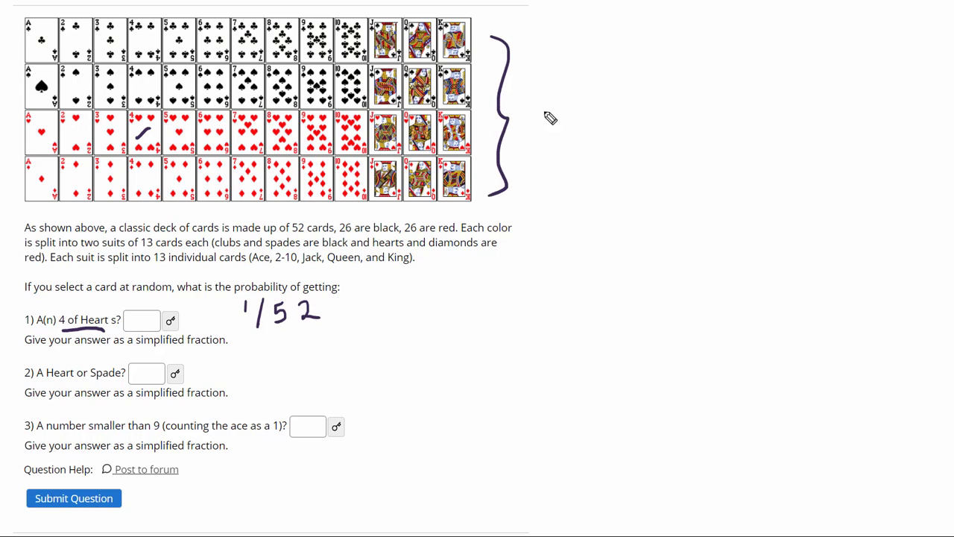
pyautogui.moveTo(533, 131); pyautogui.dragTo(619, 127)
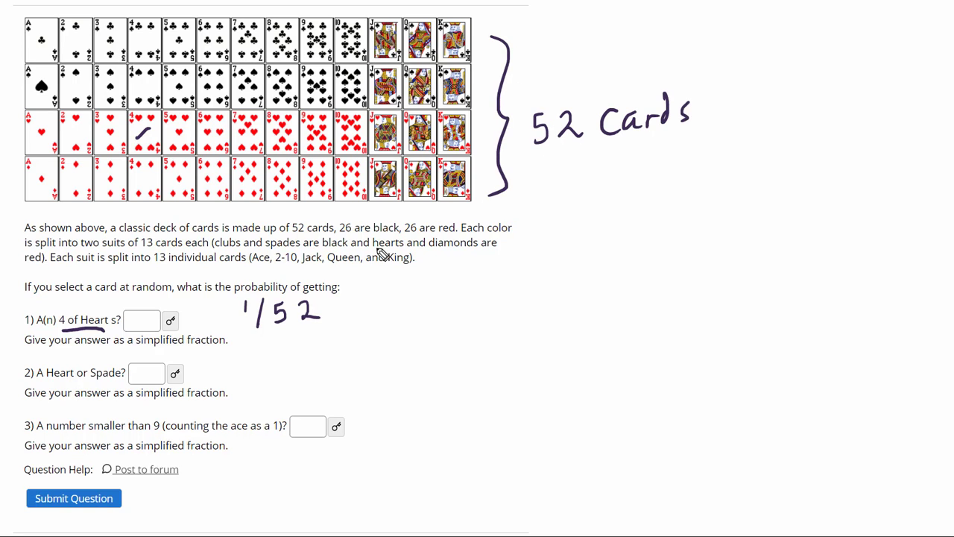
pyautogui.moveTo(186, 379)
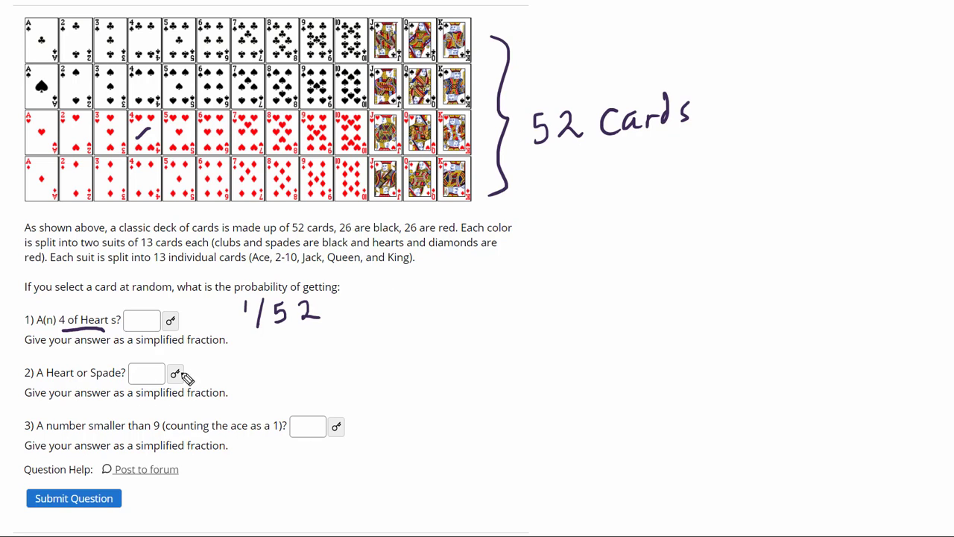
pyautogui.moveTo(48, 150)
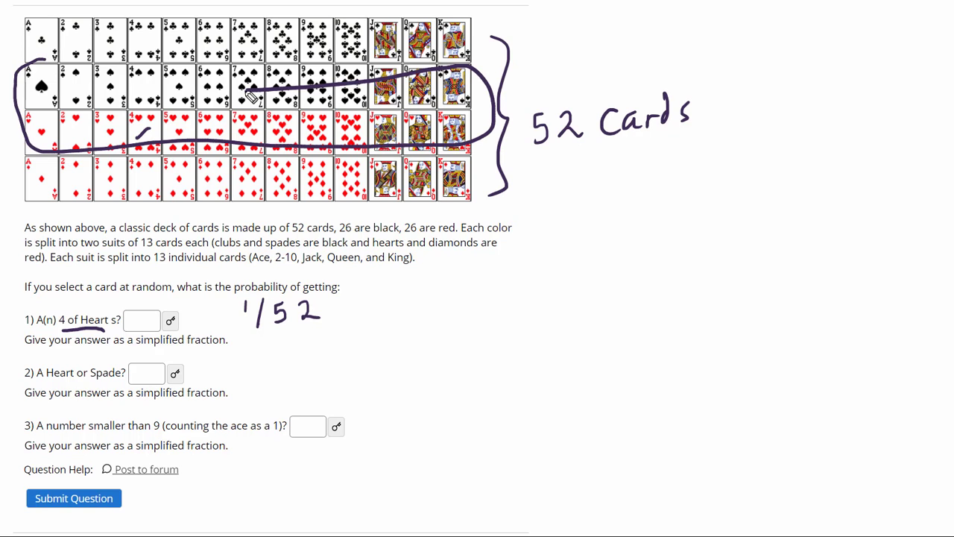
pyautogui.moveTo(671, 63); pyautogui.dragTo(507, 90)
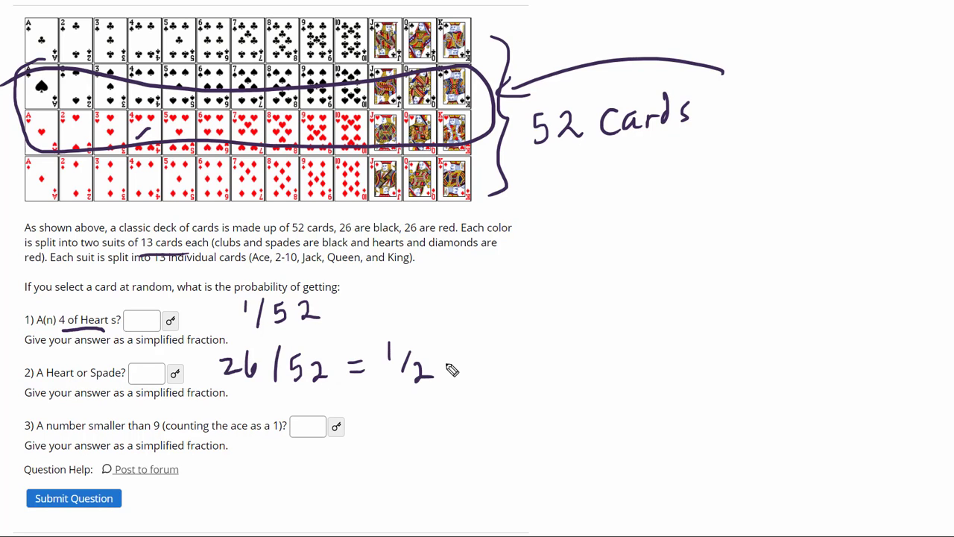
pyautogui.moveTo(468, 303)
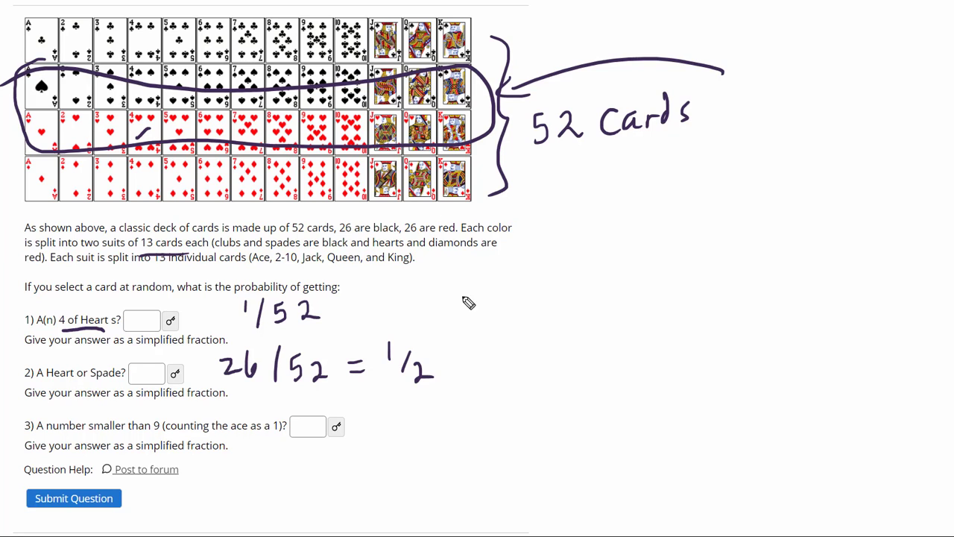
pyautogui.moveTo(469, 303)
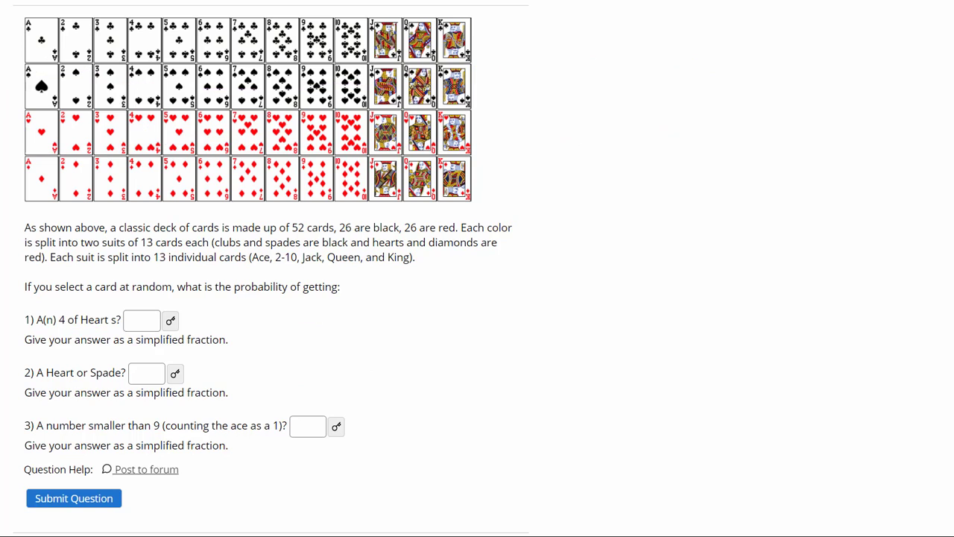
pyautogui.moveTo(47, 225)
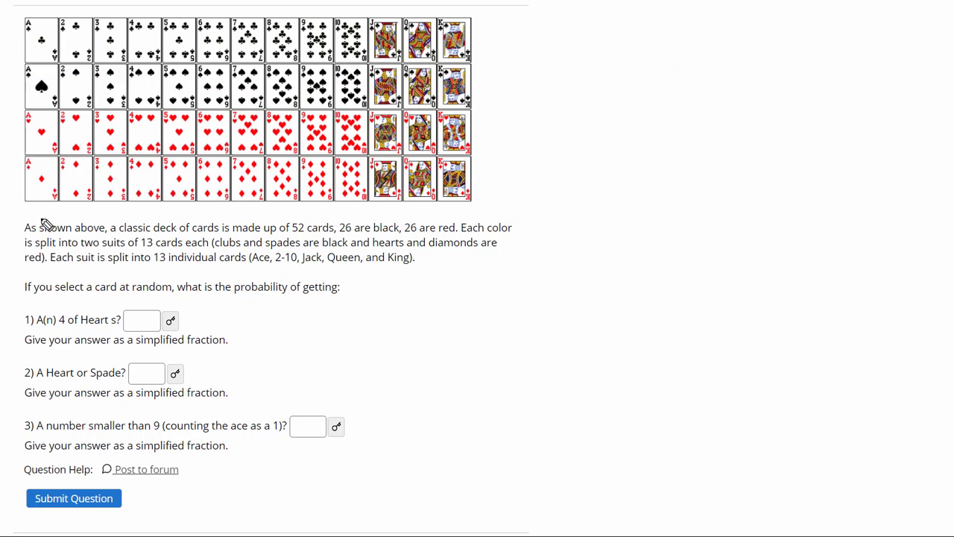
# Step: Underline the cards up to 8 and write the count of cards below 9
pyautogui.moveTo(29, 217); pyautogui.dragTo(257, 212)
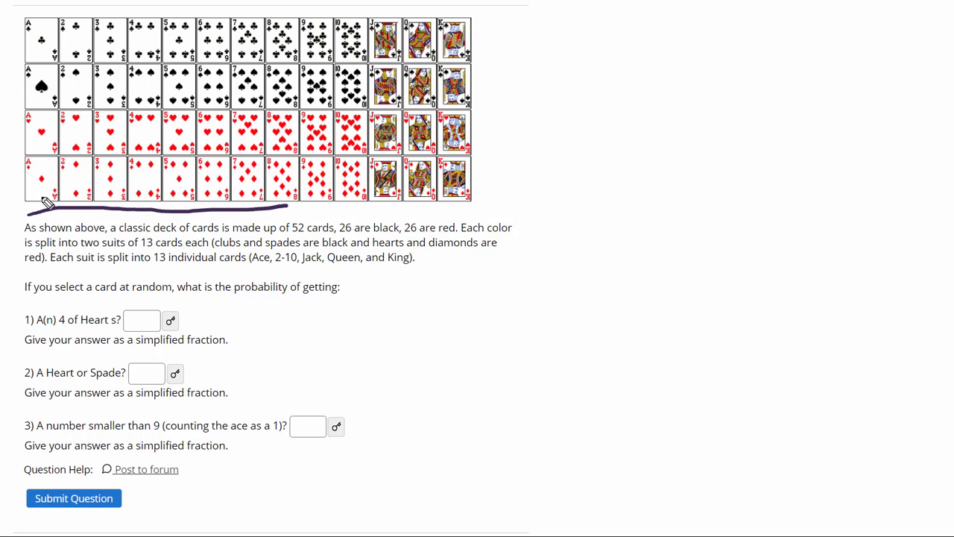
pyautogui.moveTo(211, 228)
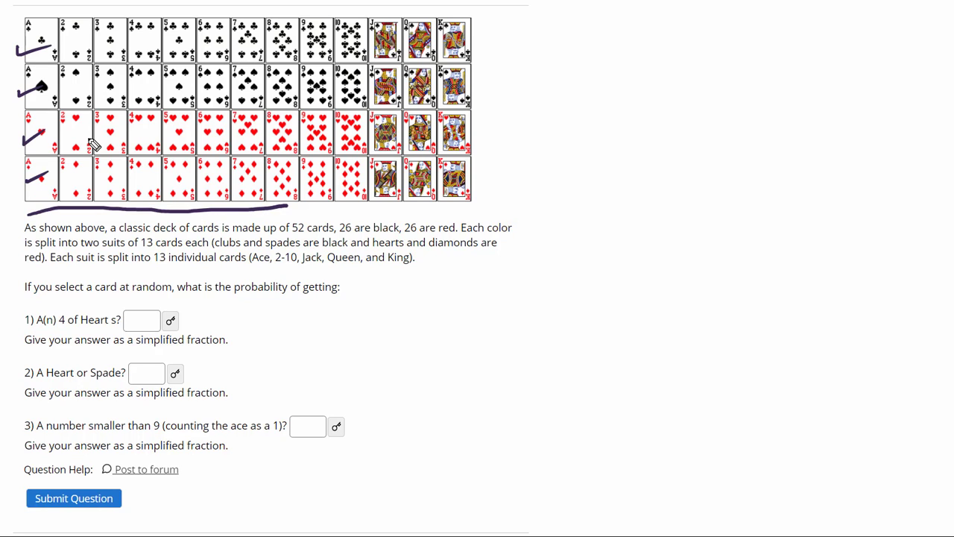
pyautogui.moveTo(397, 296)
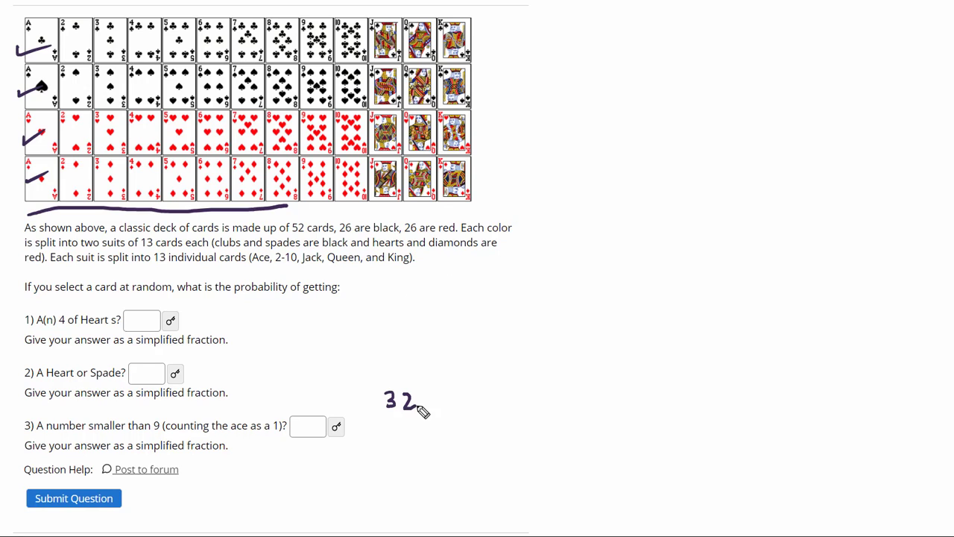
pyautogui.moveTo(395, 418); pyautogui.dragTo(428, 418)
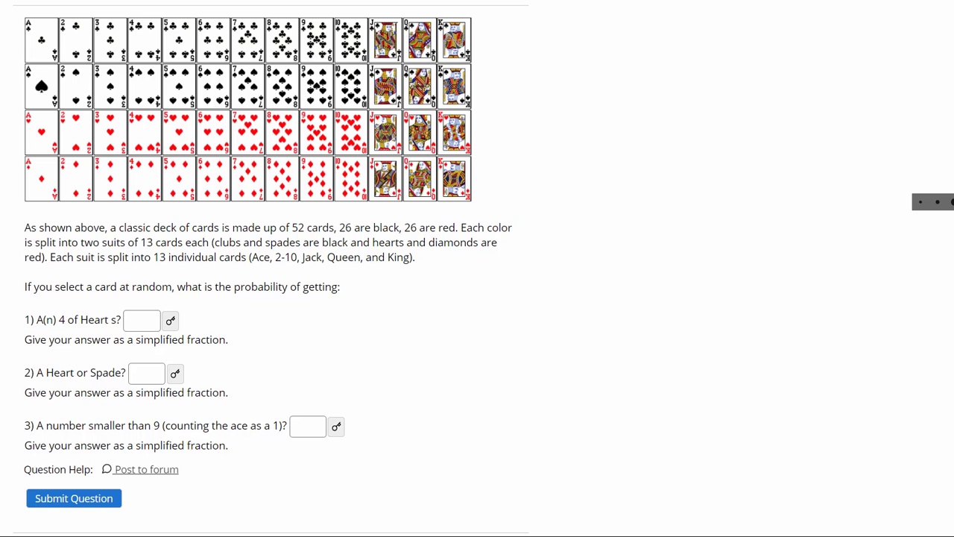
pyautogui.scroll(-3)
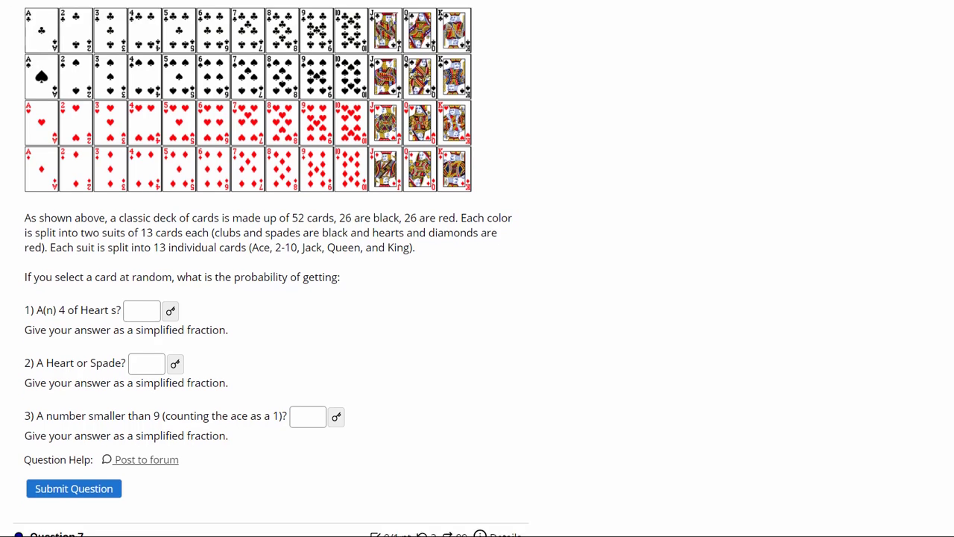
pyautogui.scroll(-3)
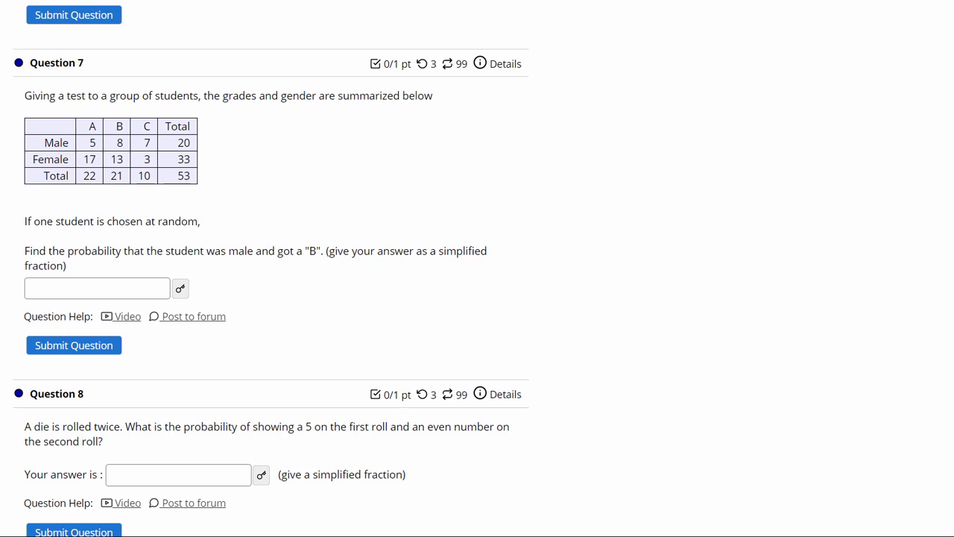
pyautogui.moveTo(899, 146)
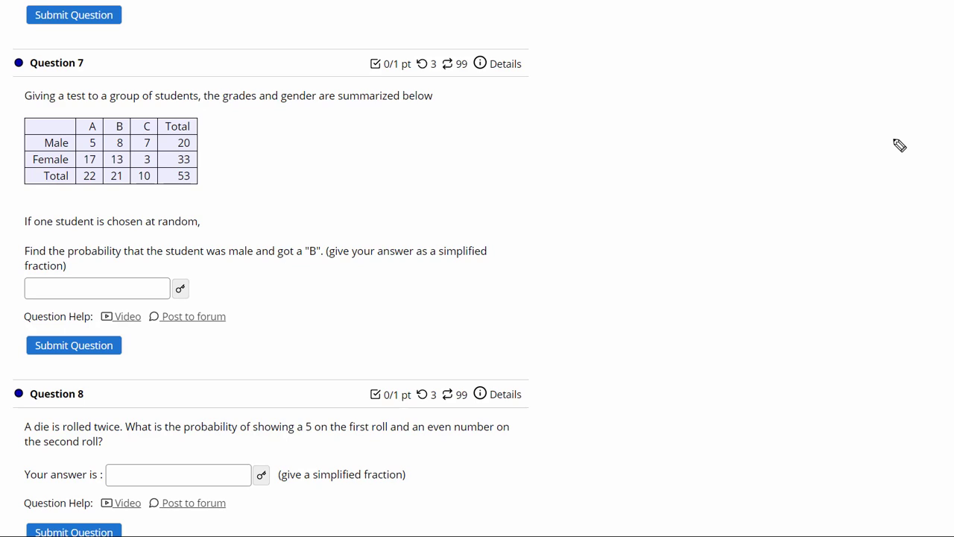
pyautogui.moveTo(232, 208)
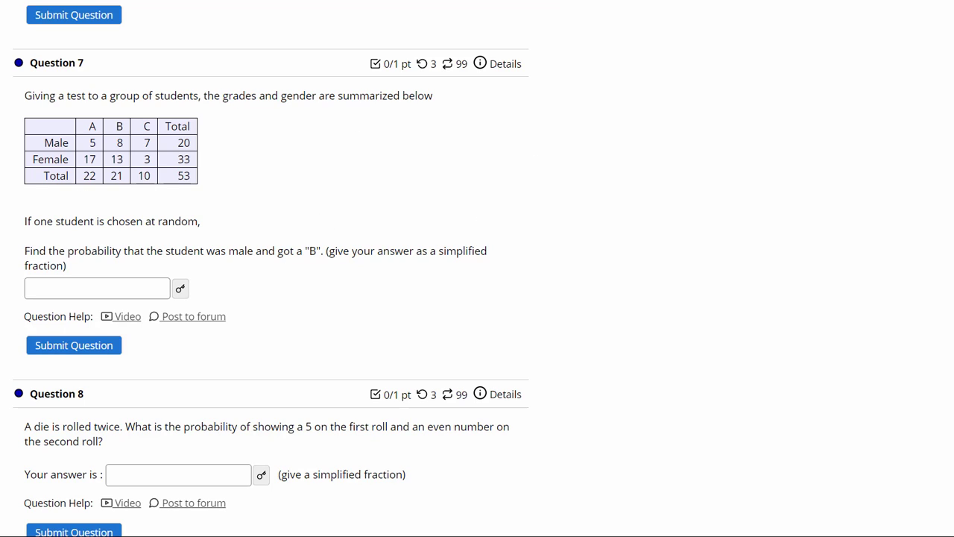
pyautogui.moveTo(444, 245)
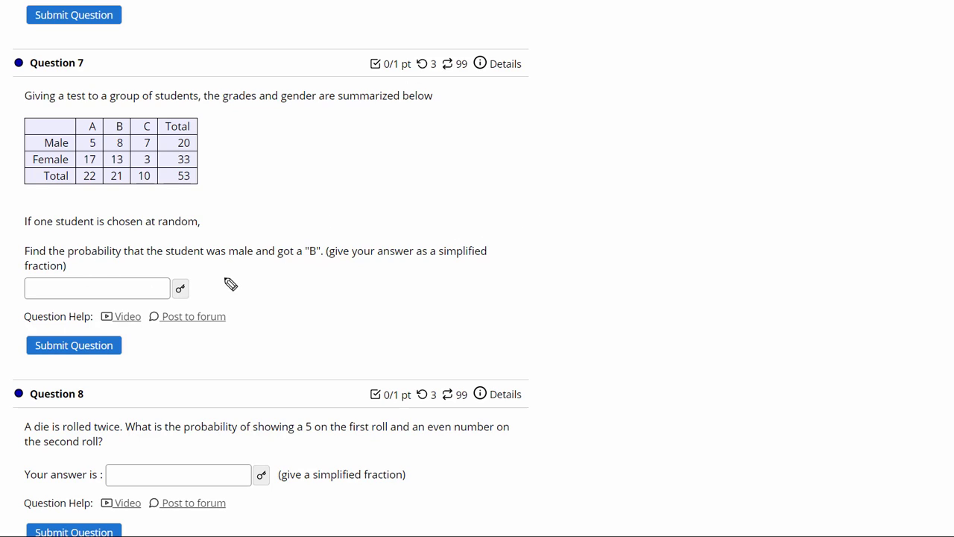
pyautogui.moveTo(224, 285); pyautogui.dragTo(324, 278)
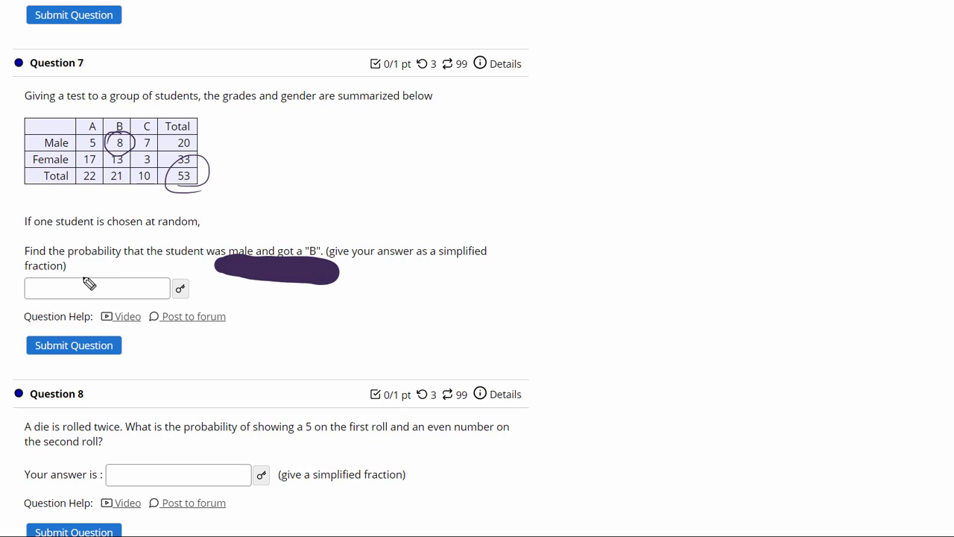
pyautogui.write('8/5')
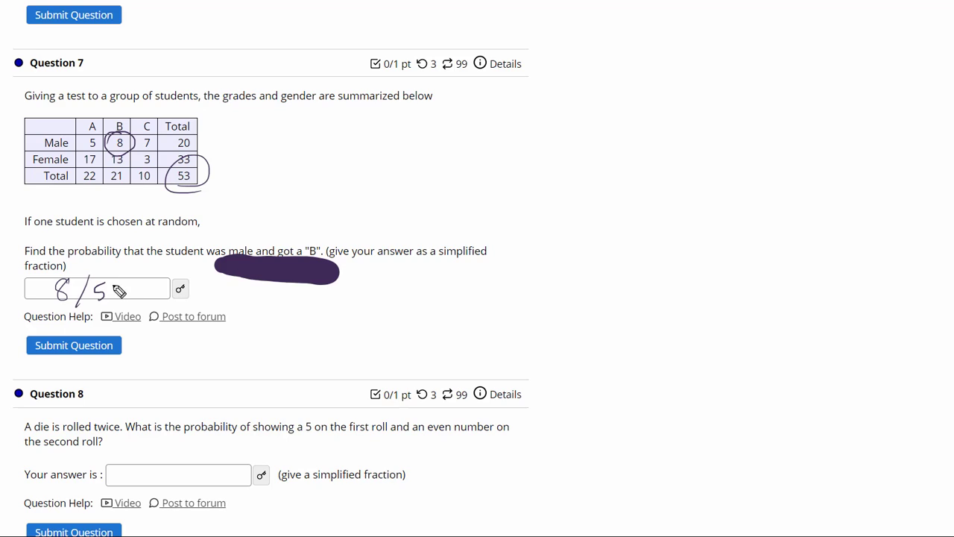
pyautogui.write('3')
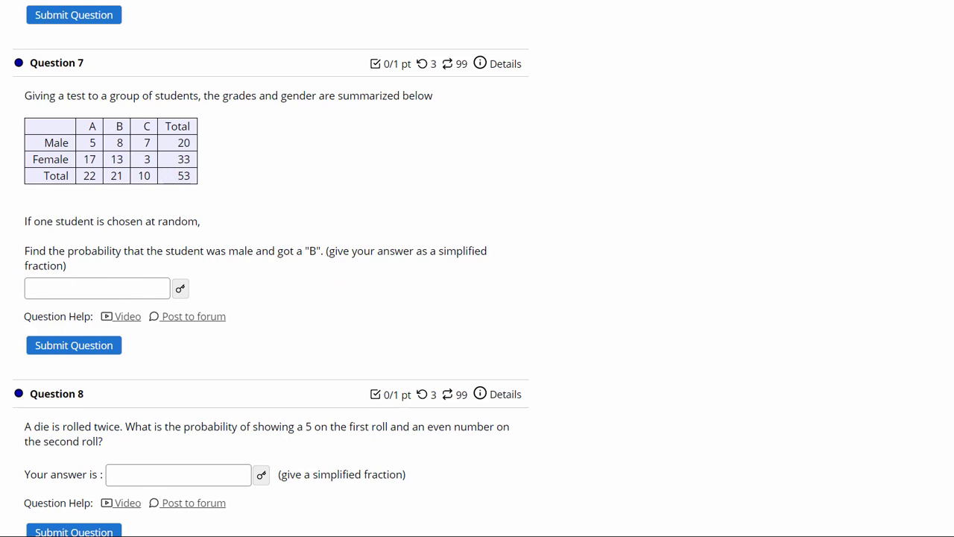
pyautogui.moveTo(777, 240)
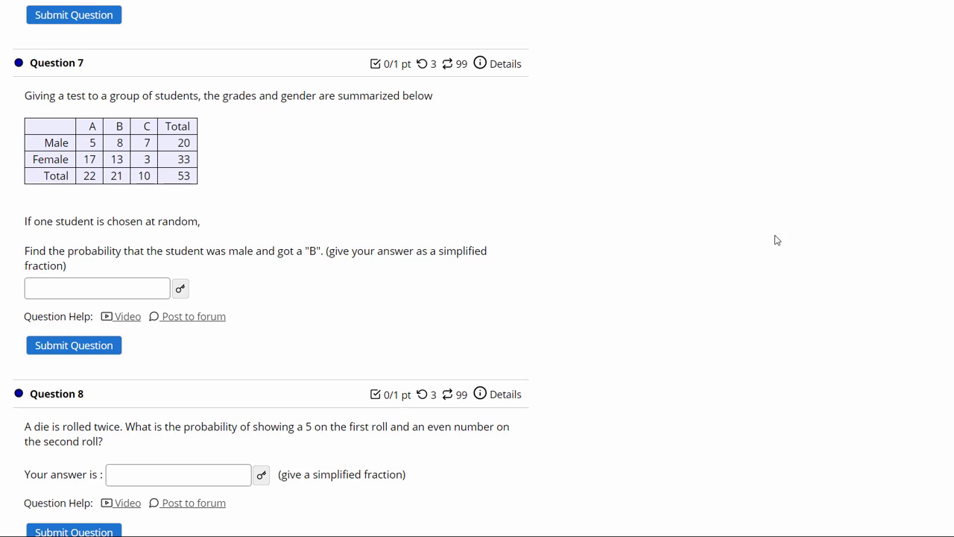
# Step: At Question 8, write P(even) = 3/6 and multiply by 1/6 to get 3/36
pyautogui.scroll(-3)
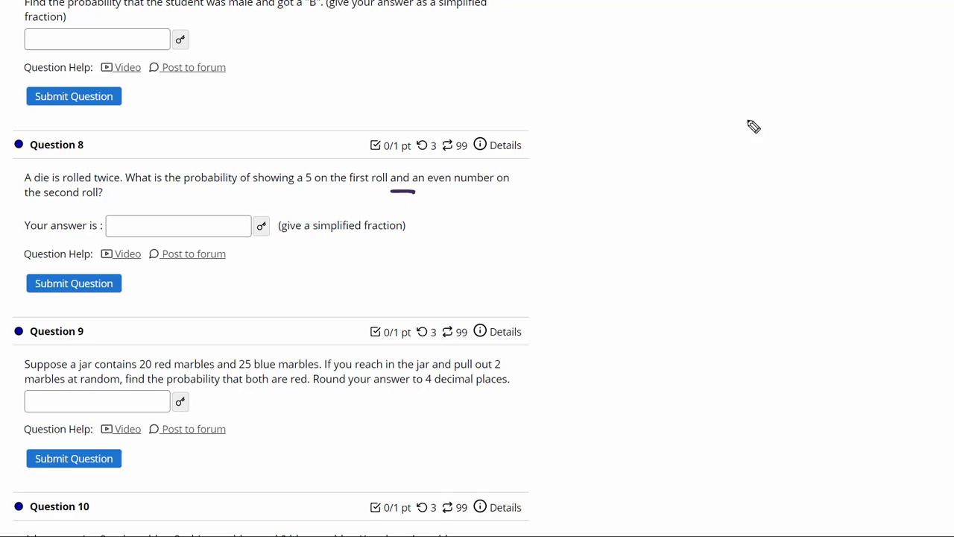
pyautogui.moveTo(631, 206)
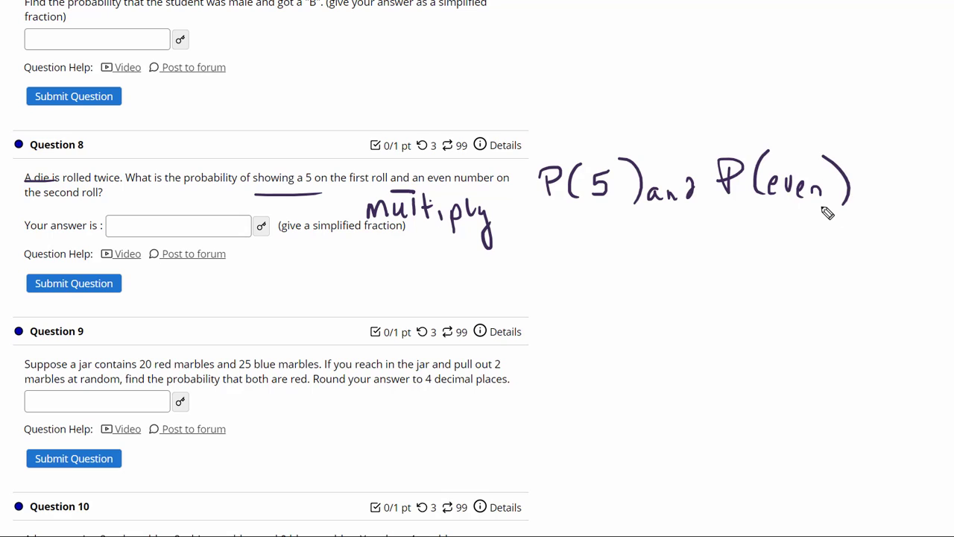
pyautogui.moveTo(602, 222)
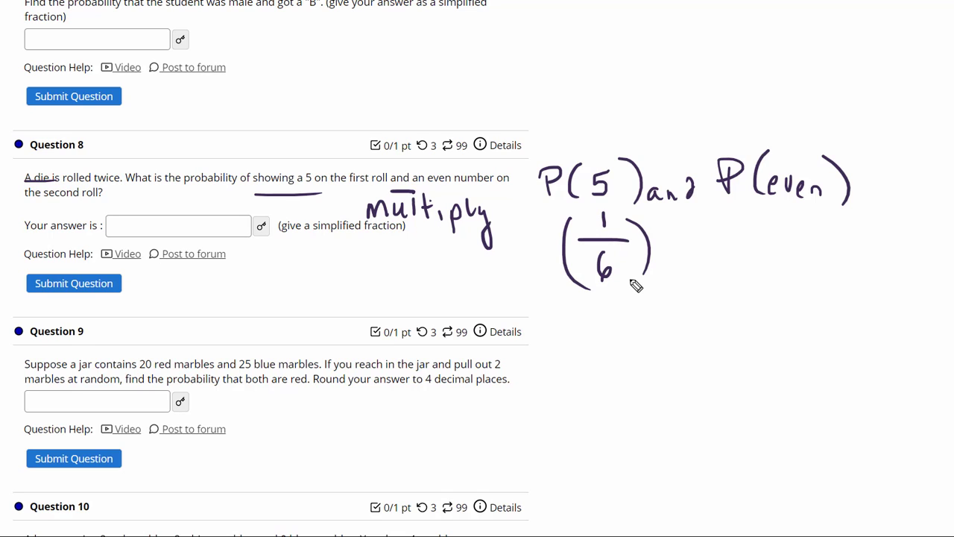
pyautogui.moveTo(729, 220); pyautogui.dragTo(727, 283)
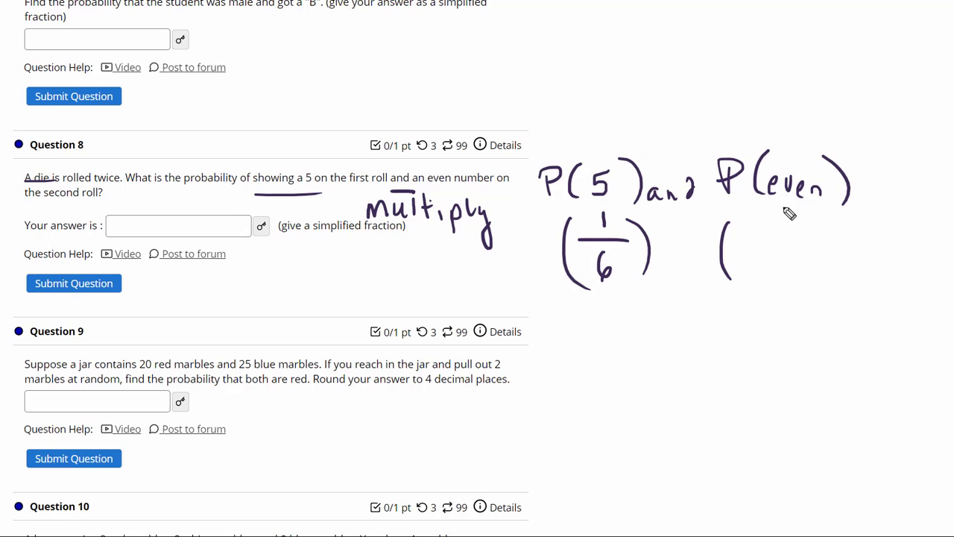
pyautogui.moveTo(756, 229)
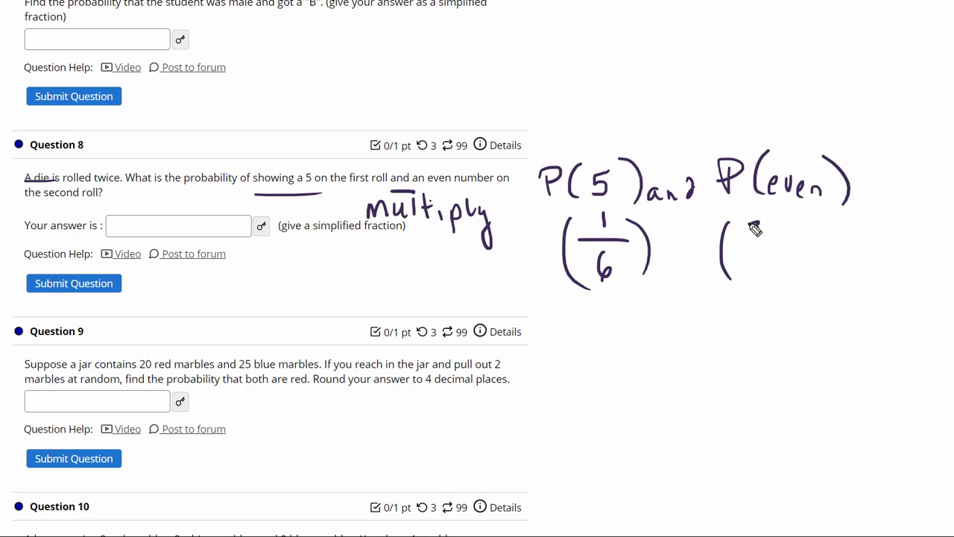
pyautogui.moveTo(753, 223); pyautogui.dragTo(802, 291)
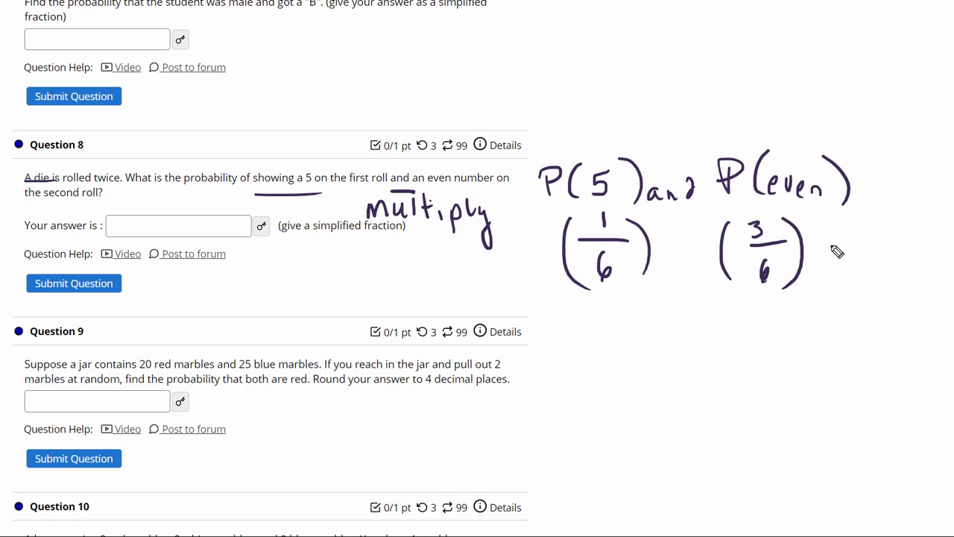
pyautogui.moveTo(820, 254); pyautogui.dragTo(894, 239)
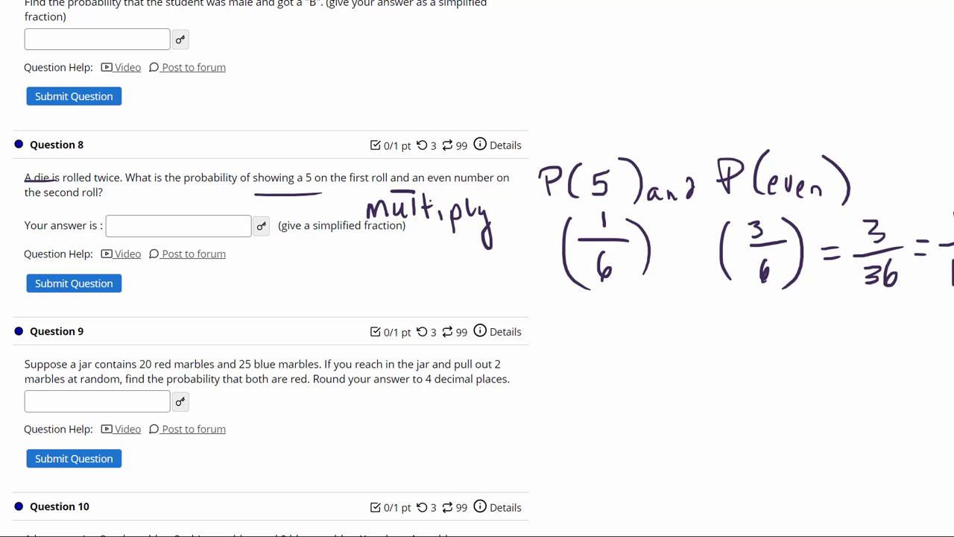
pyautogui.scroll(-3)
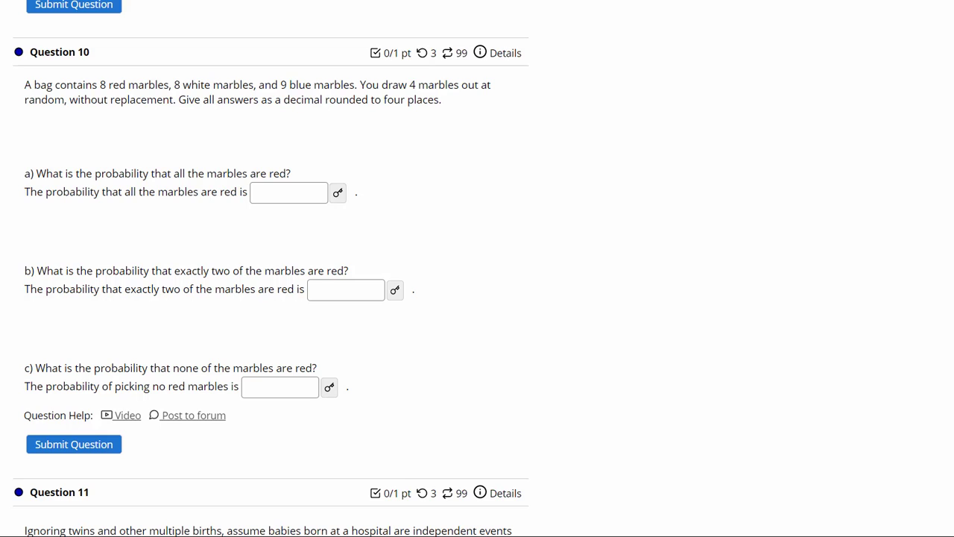
pyautogui.moveTo(602, 90)
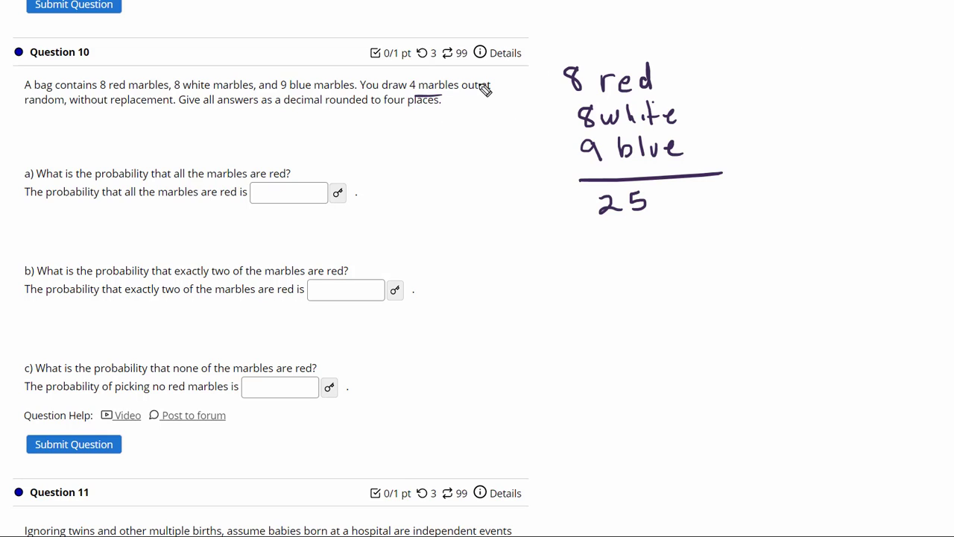
pyautogui.moveTo(308, 204)
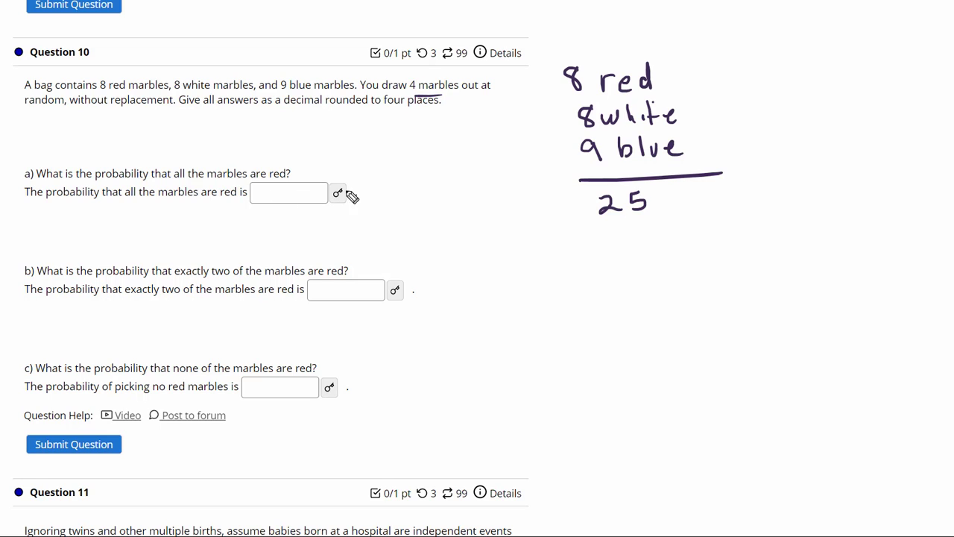
pyautogui.moveTo(71, 232)
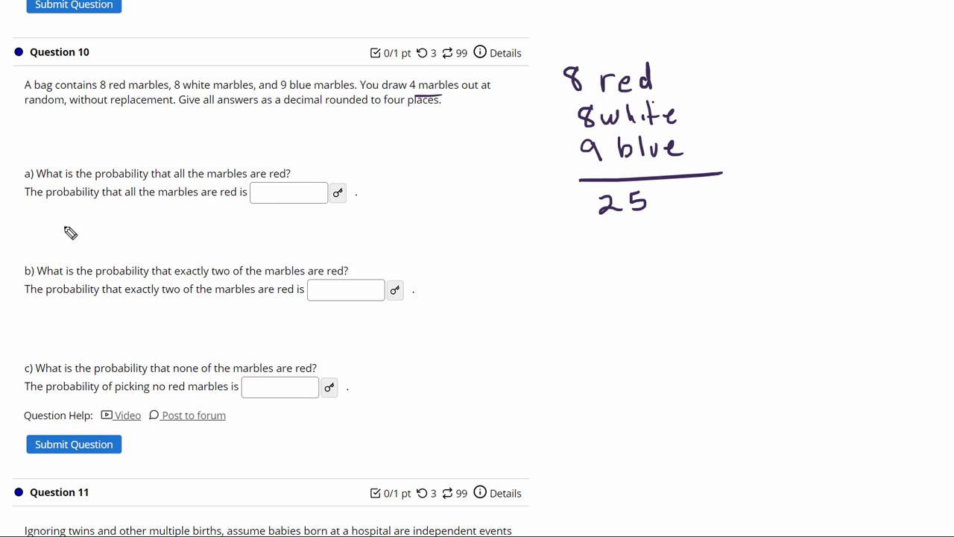
pyautogui.moveTo(60, 227)
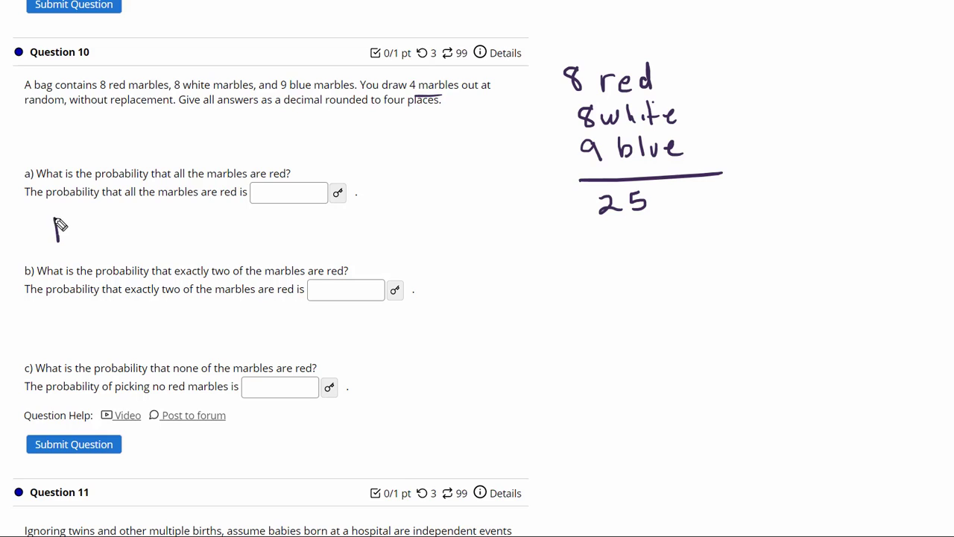
# Step: Write RRRR = (8/25)(7/24)(6/23)(5/22) for the all-red draw in part a
pyautogui.moveTo(56, 217); pyautogui.dragTo(71, 238)
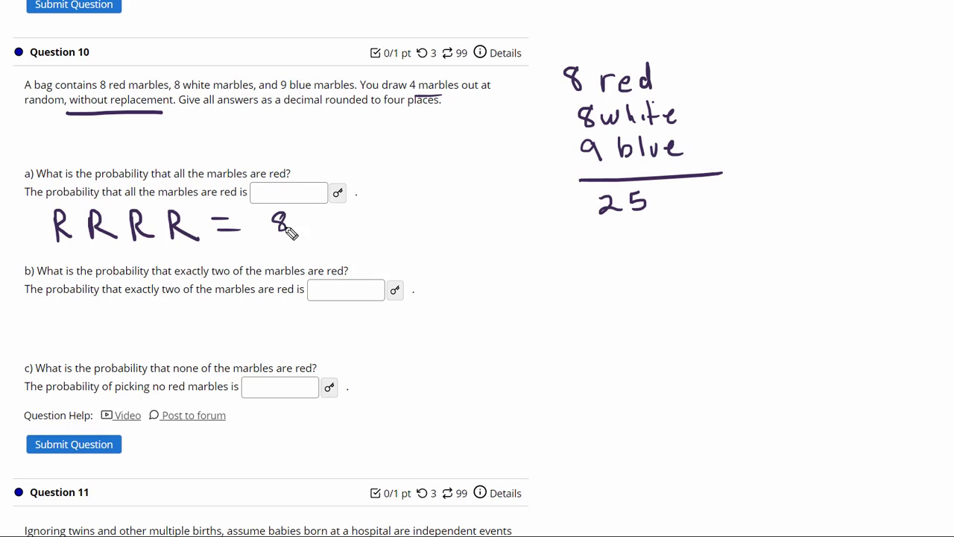
pyautogui.moveTo(279, 239); pyautogui.dragTo(294, 254)
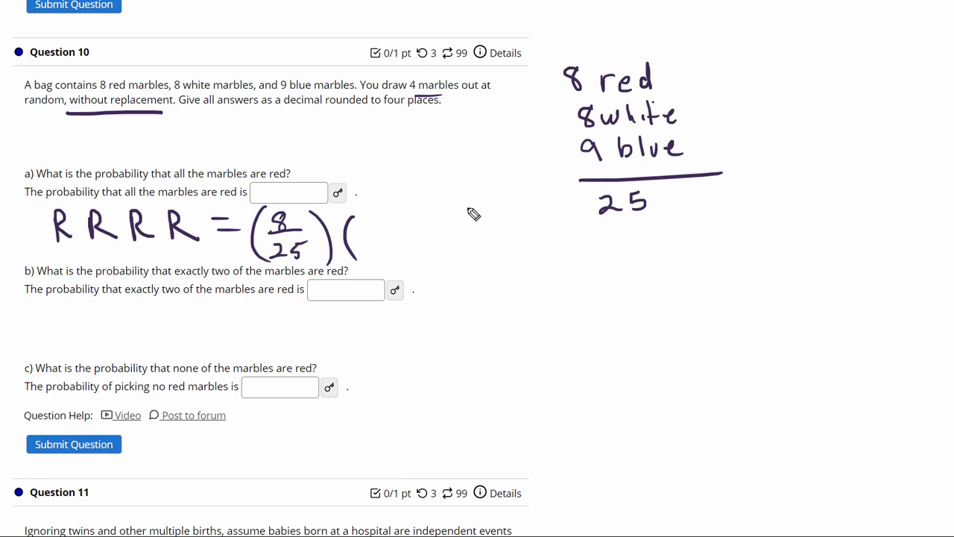
pyautogui.moveTo(365, 220); pyautogui.dragTo(387, 239)
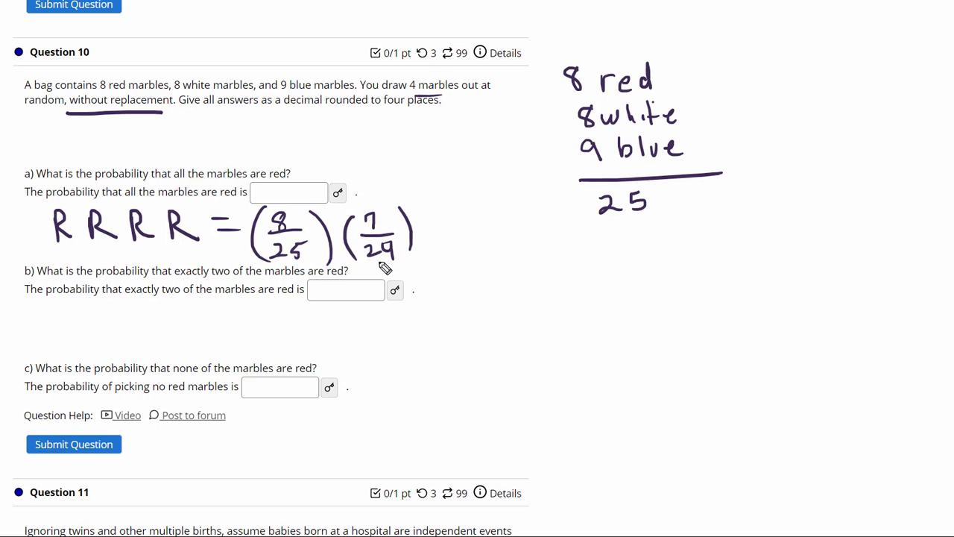
pyautogui.moveTo(447, 224)
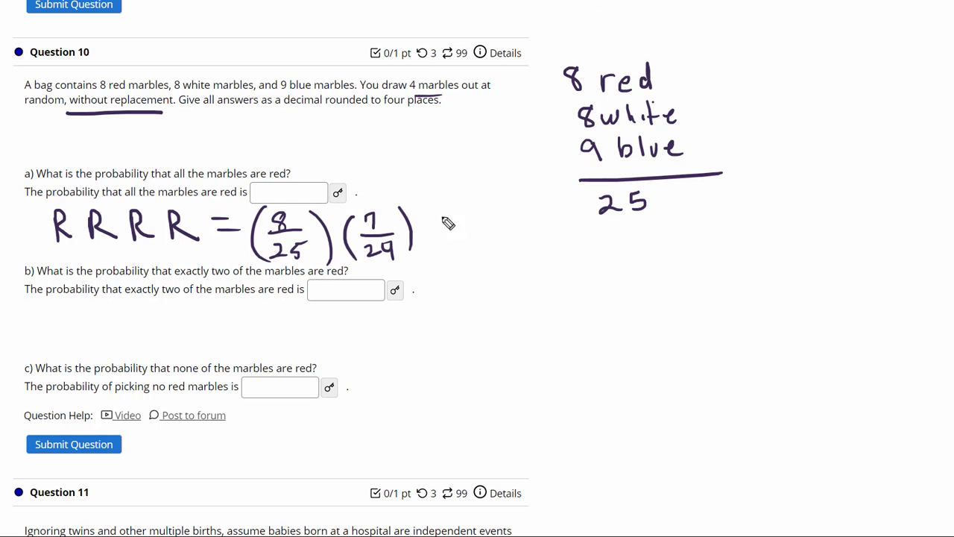
pyautogui.moveTo(440, 209); pyautogui.dragTo(428, 265)
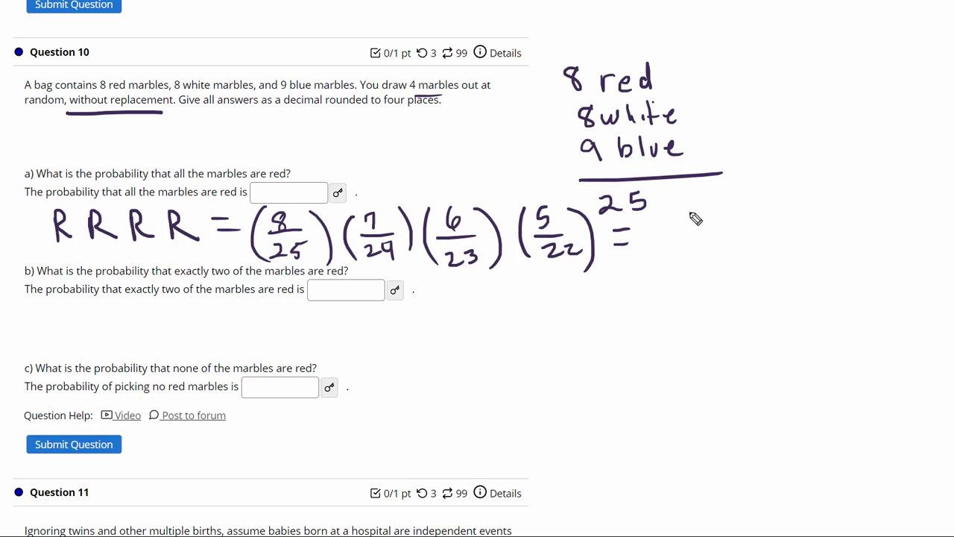
pyautogui.moveTo(689, 224); pyautogui.dragTo(742, 216)
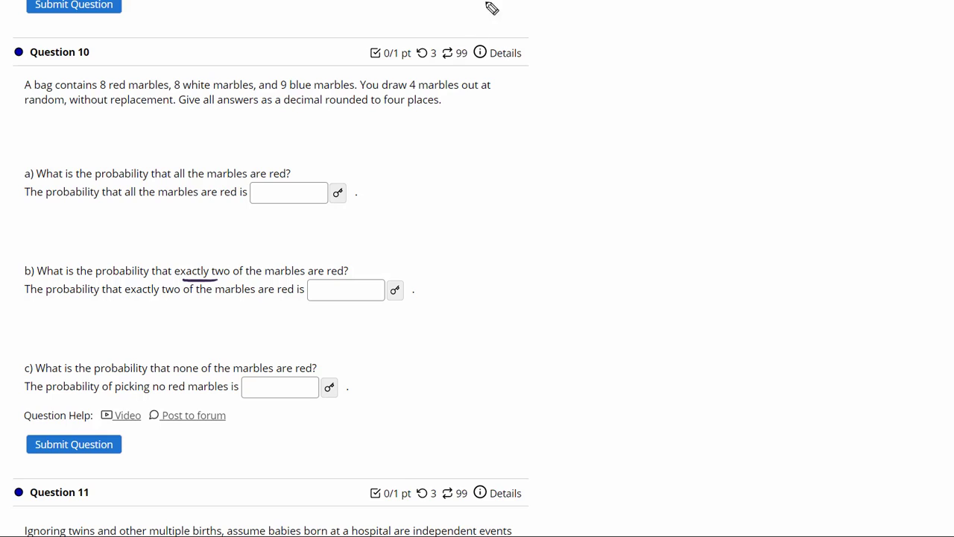
pyautogui.moveTo(405, 222)
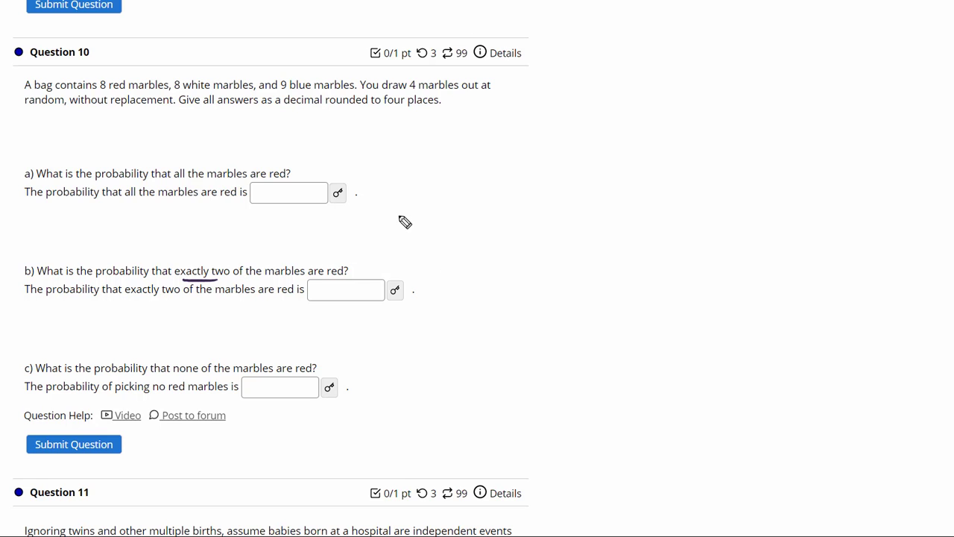
pyautogui.moveTo(528, 185)
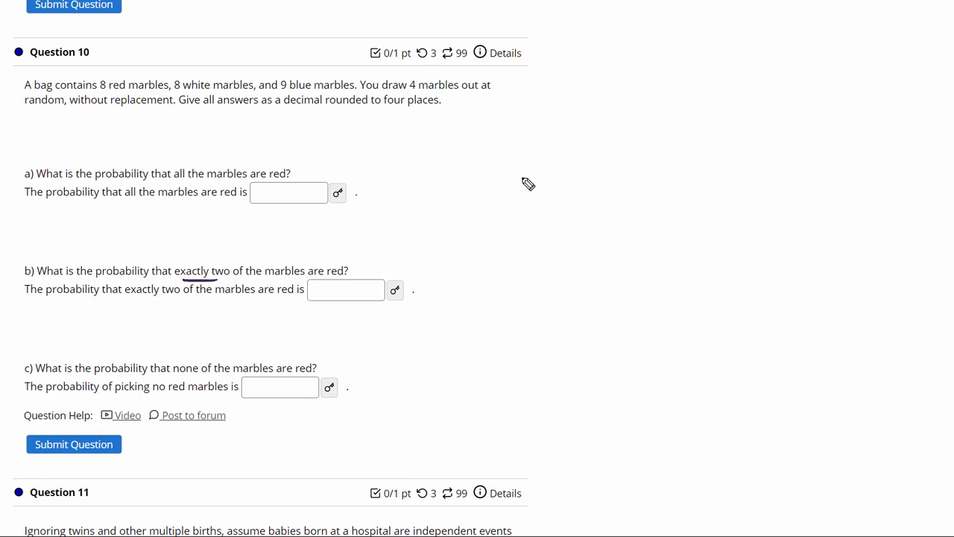
pyautogui.moveTo(536, 167)
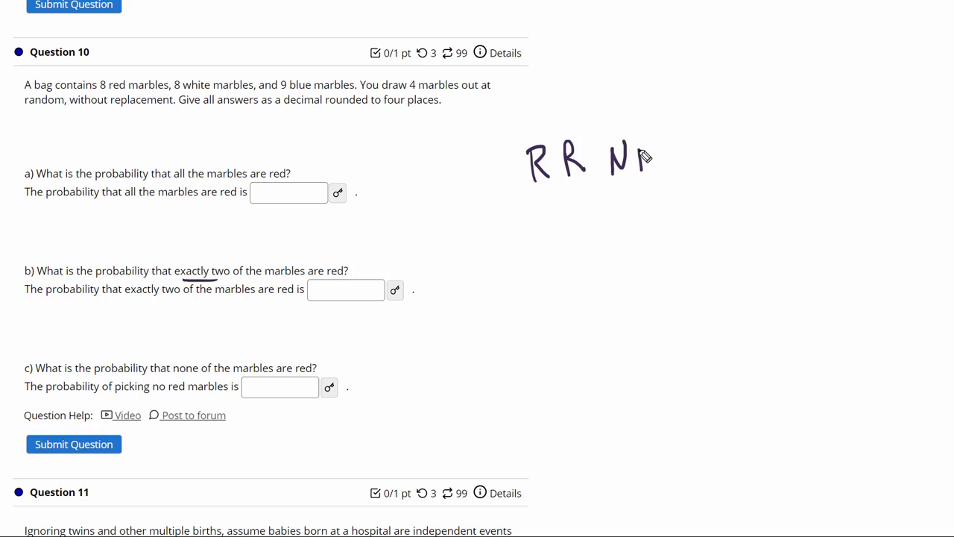
# Step: Handwrite orderings of two red and two non-red marbles, like RRNRNR and RNRRNR
pyautogui.moveTo(641, 156); pyautogui.dragTo(715, 160)
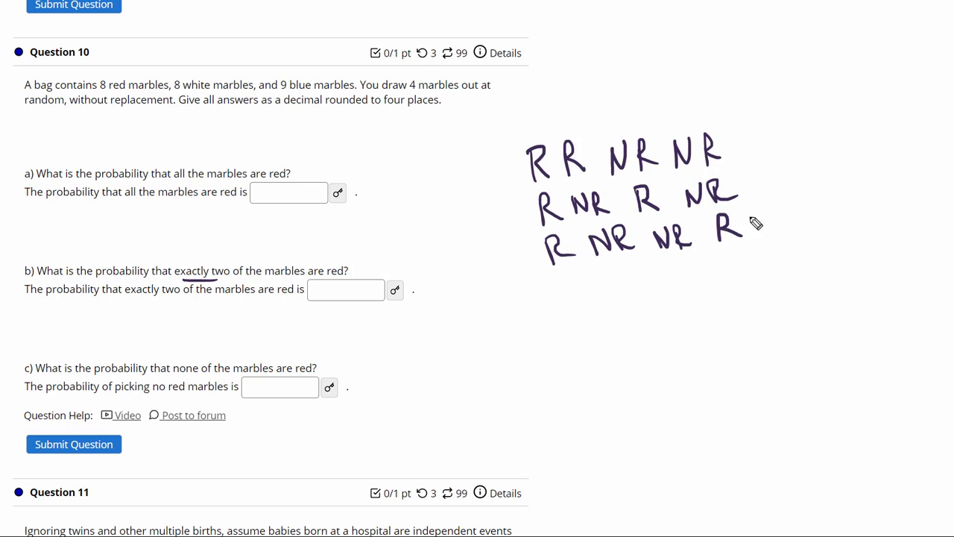
pyautogui.moveTo(552, 284); pyautogui.dragTo(533, 309)
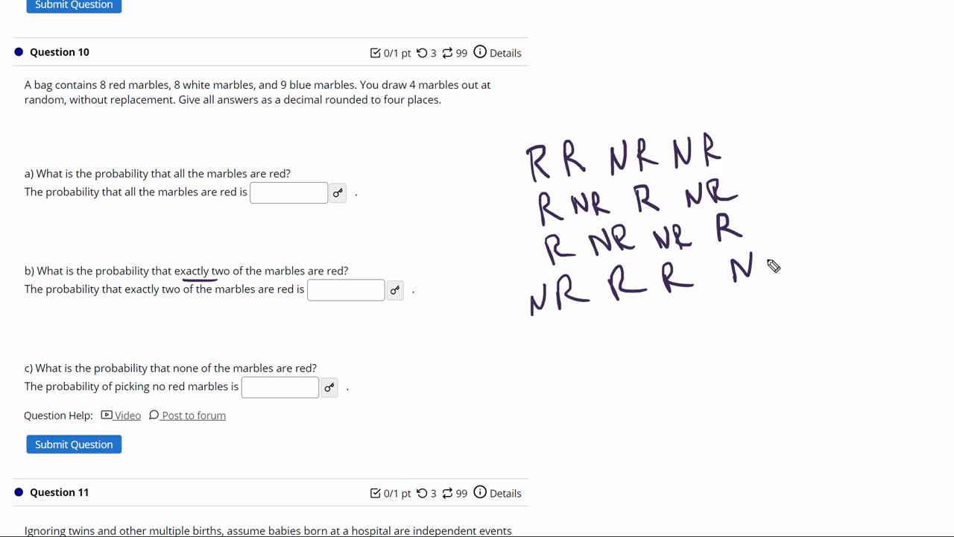
pyautogui.moveTo(753, 265); pyautogui.dragTo(775, 269)
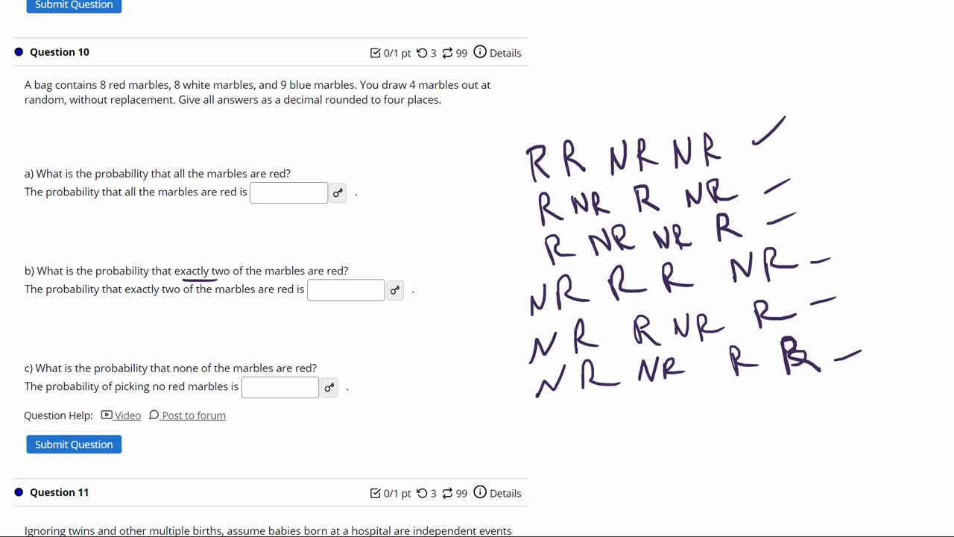
pyautogui.moveTo(819, 179)
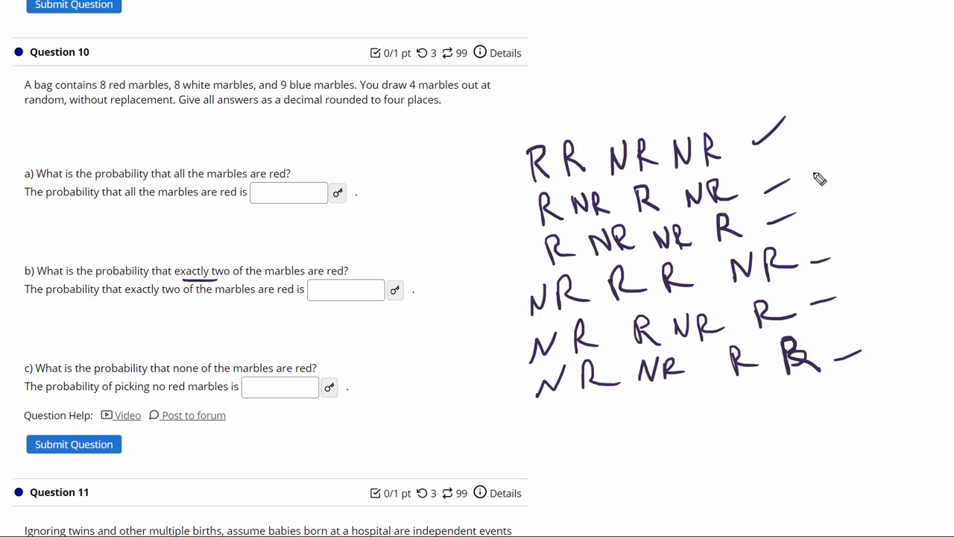
pyautogui.moveTo(813, 231)
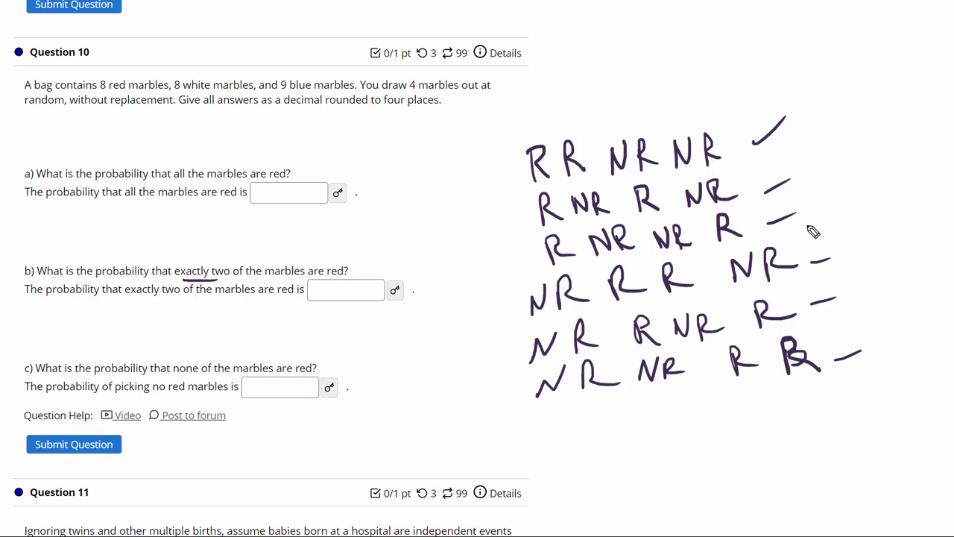
pyautogui.moveTo(798, 200)
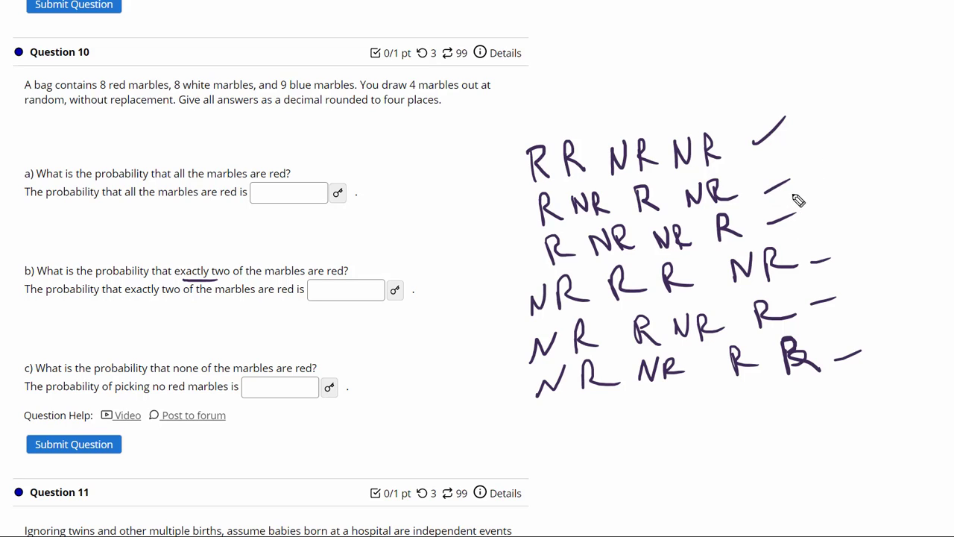
pyautogui.moveTo(802, 194)
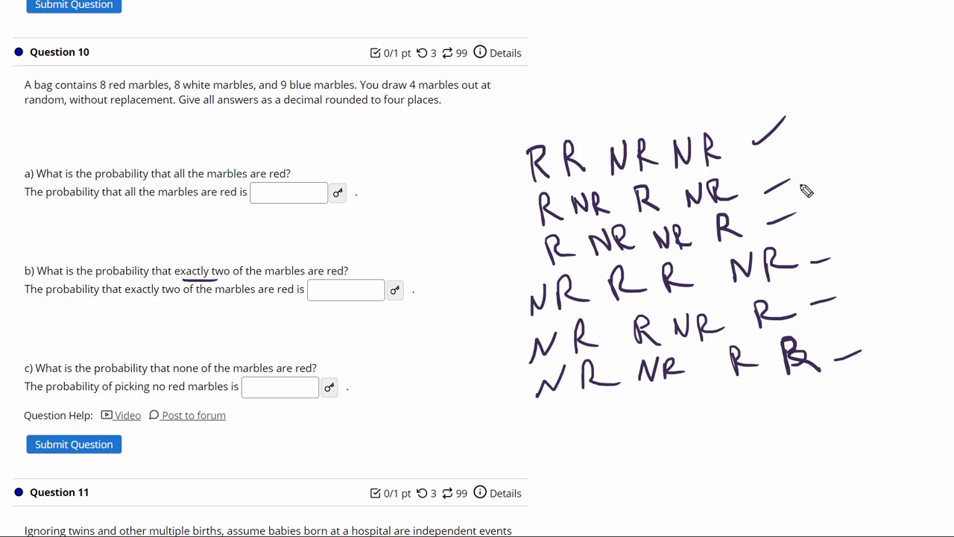
pyautogui.moveTo(533, 162)
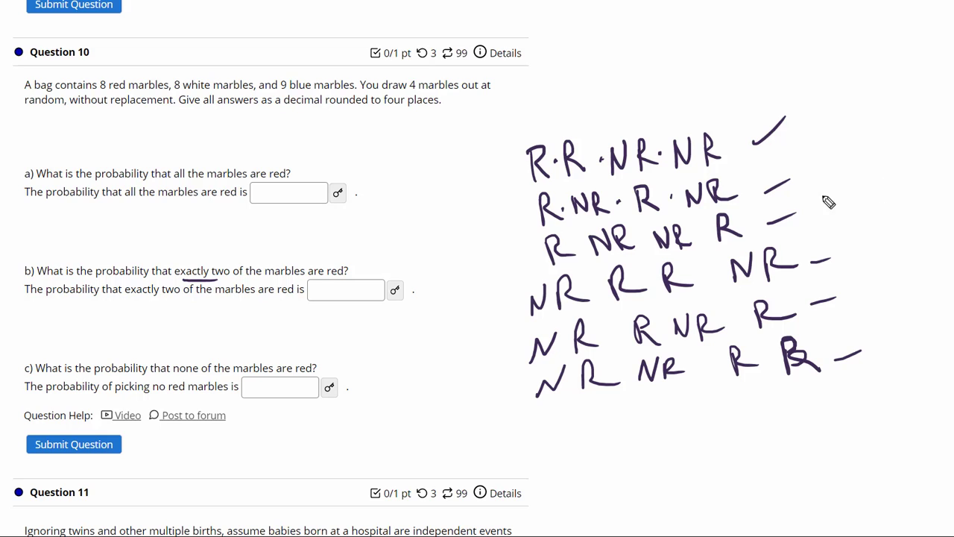
pyautogui.moveTo(582, 229)
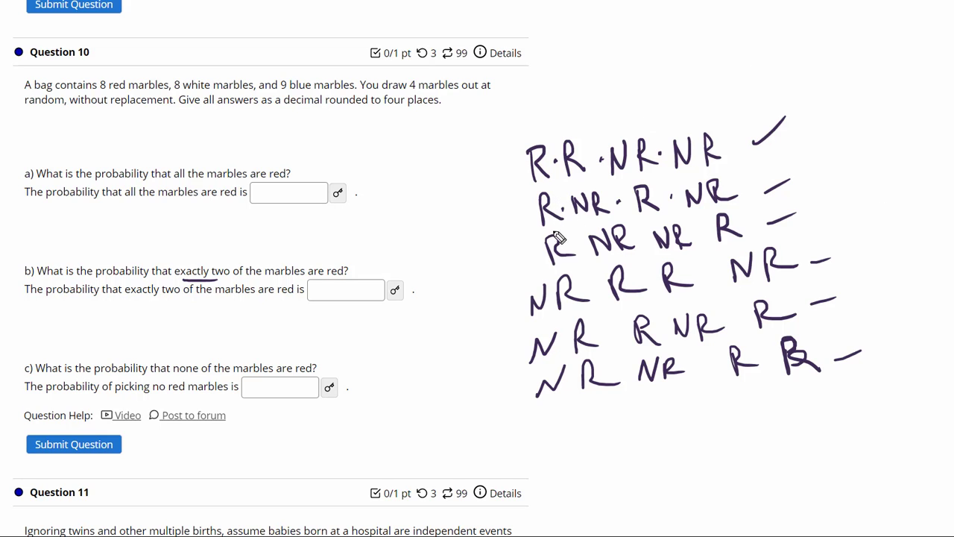
pyautogui.moveTo(819, 227)
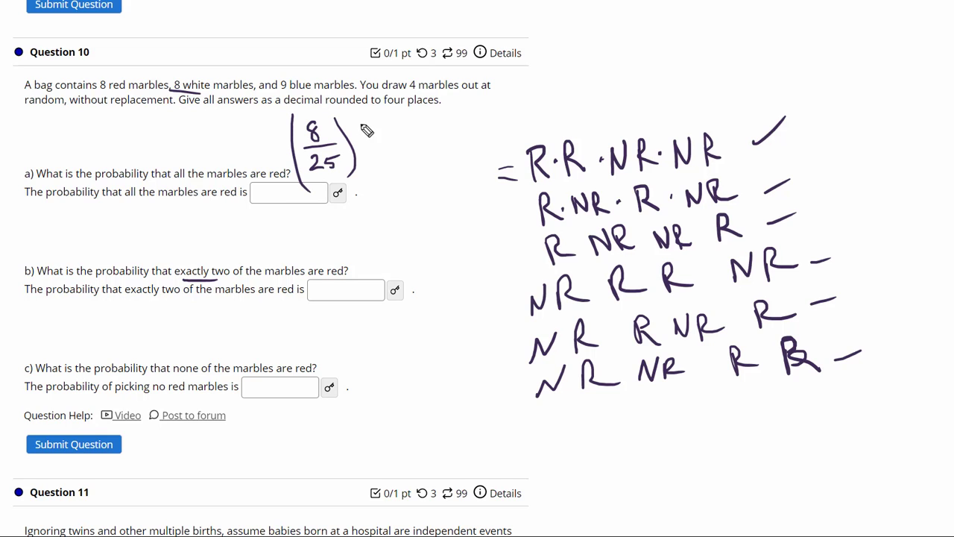
# Step: Write 8/25 as the first red factor of (8/25)(7/24)(17/23)(16/22)
pyautogui.moveTo(380, 123); pyautogui.dragTo(388, 138)
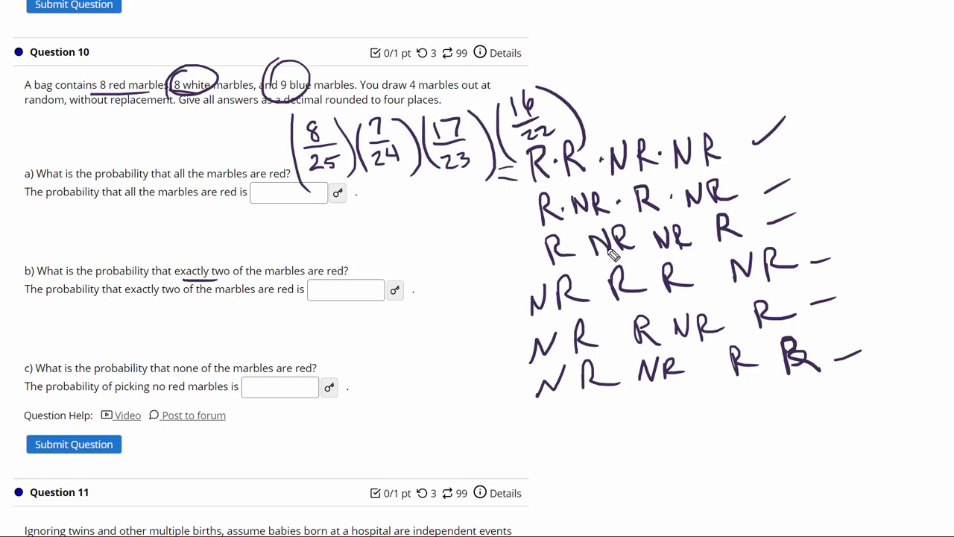
pyautogui.moveTo(671, 252)
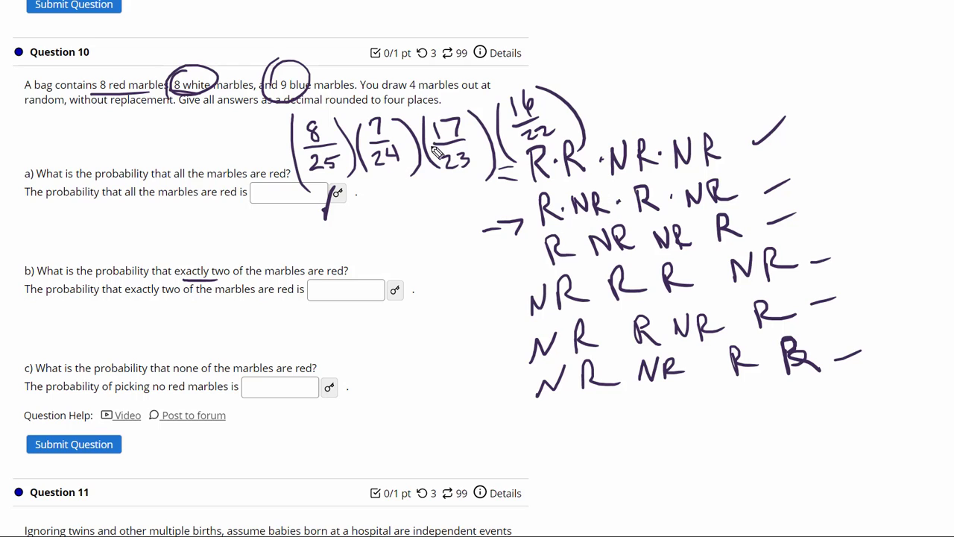
pyautogui.moveTo(559, 145)
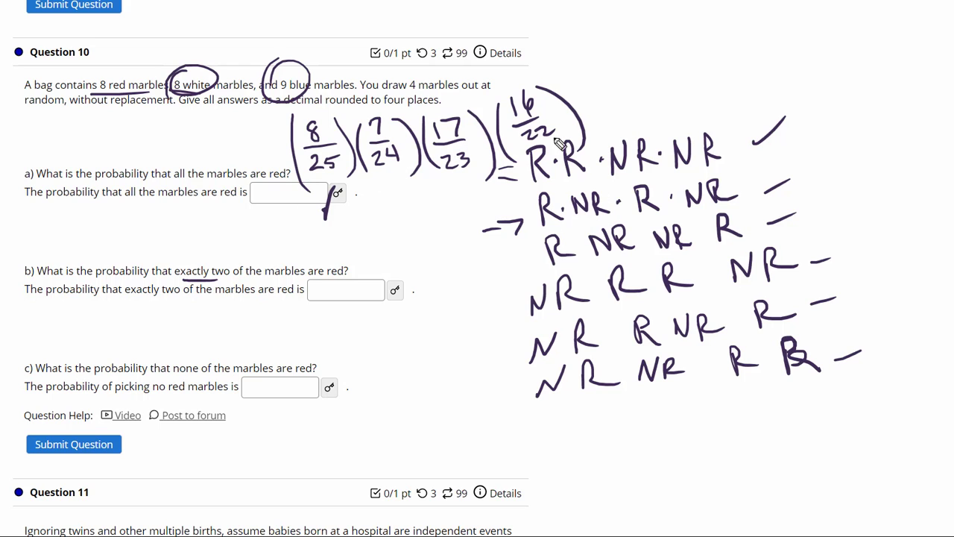
pyautogui.moveTo(607, 110)
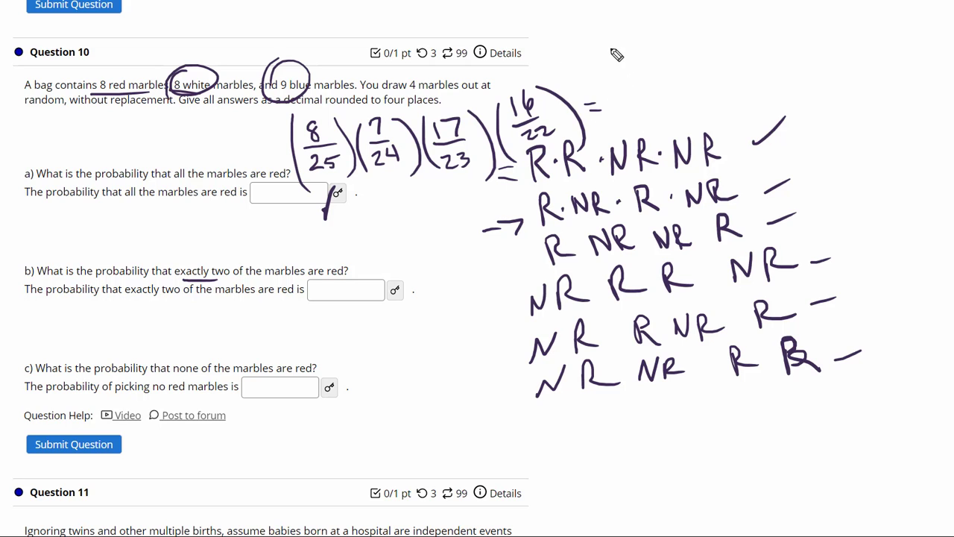
# Step: Write = 15232/303600 = 0.05017, then multiply it by 6 for the six orderings
pyautogui.moveTo(612, 67); pyautogui.dragTo(671, 56)
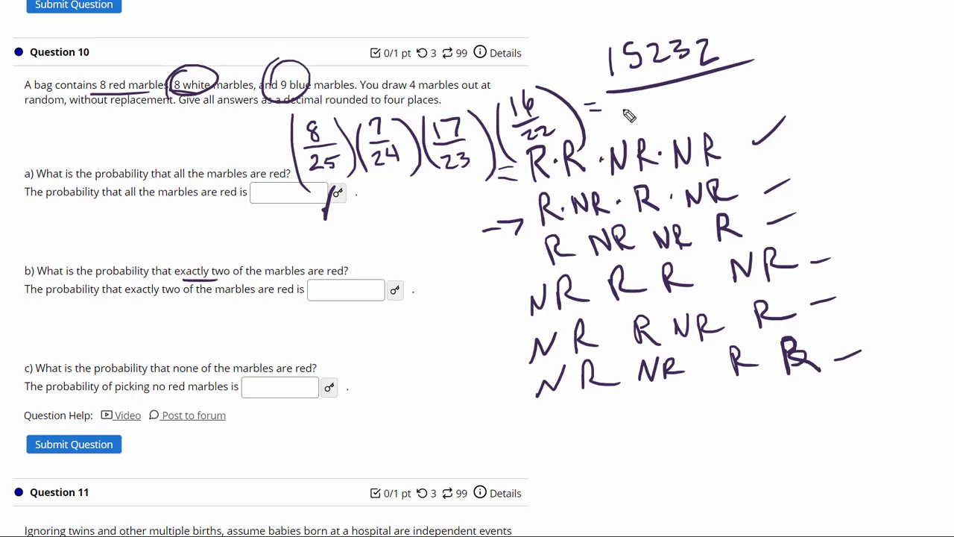
pyautogui.moveTo(619, 116); pyautogui.dragTo(700, 116)
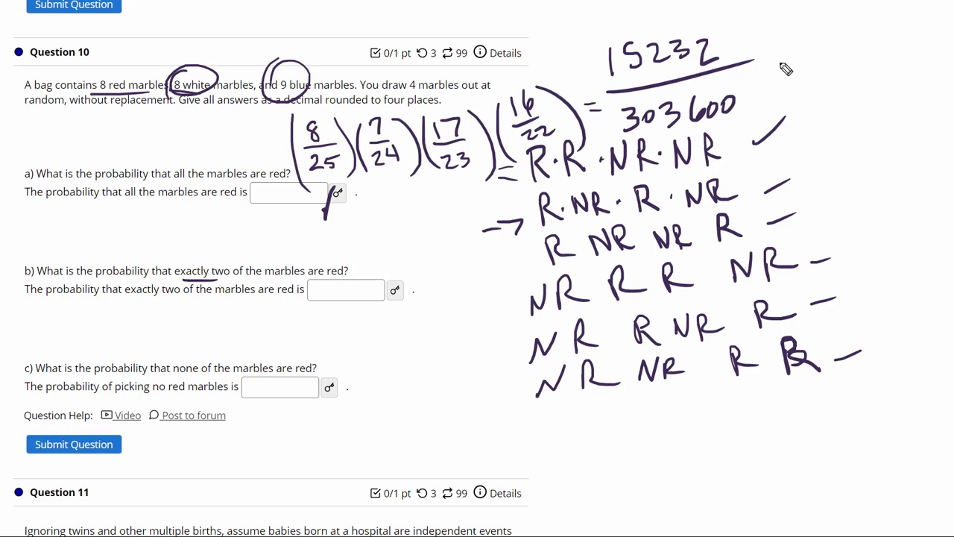
pyautogui.moveTo(781, 84)
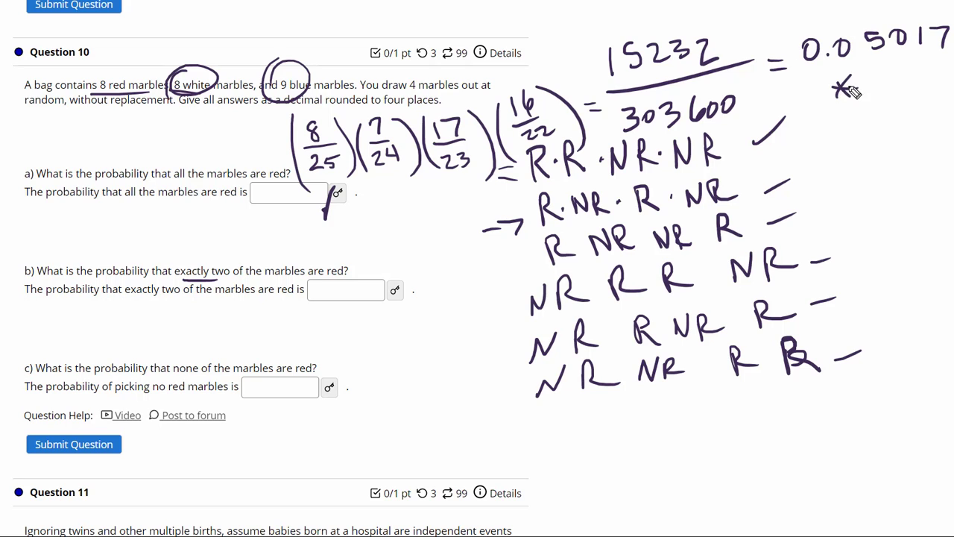
pyautogui.moveTo(842, 97); pyautogui.dragTo(939, 112)
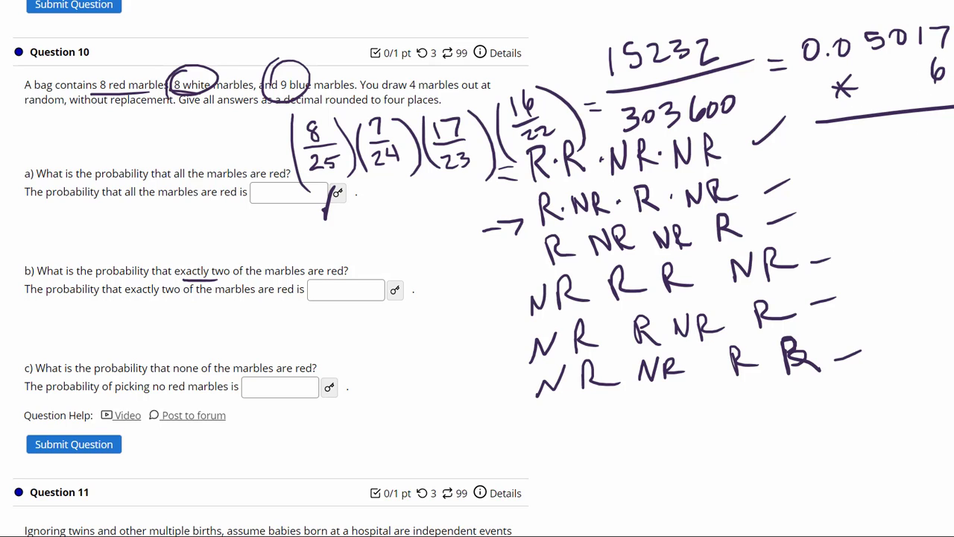
pyautogui.moveTo(857, 149); pyautogui.dragTo(895, 149)
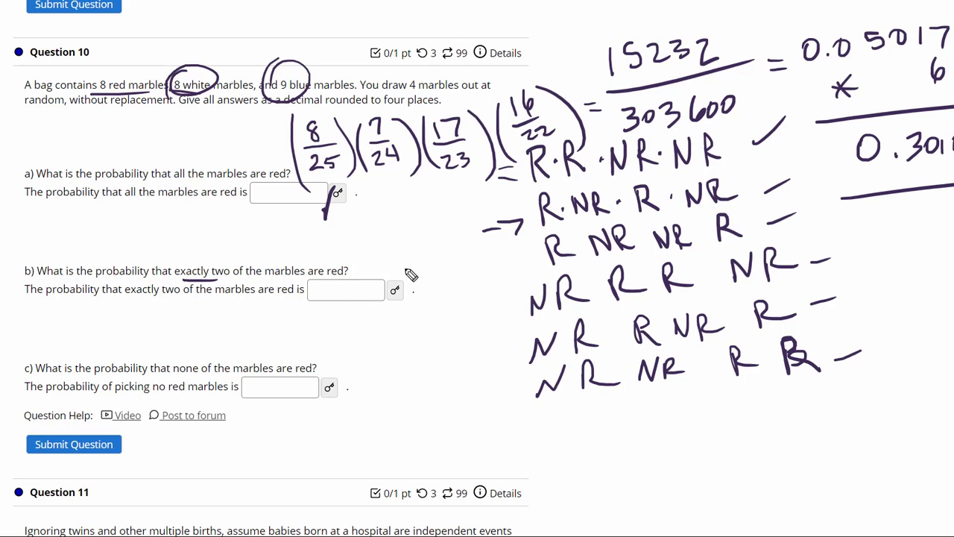
pyautogui.moveTo(585, 263)
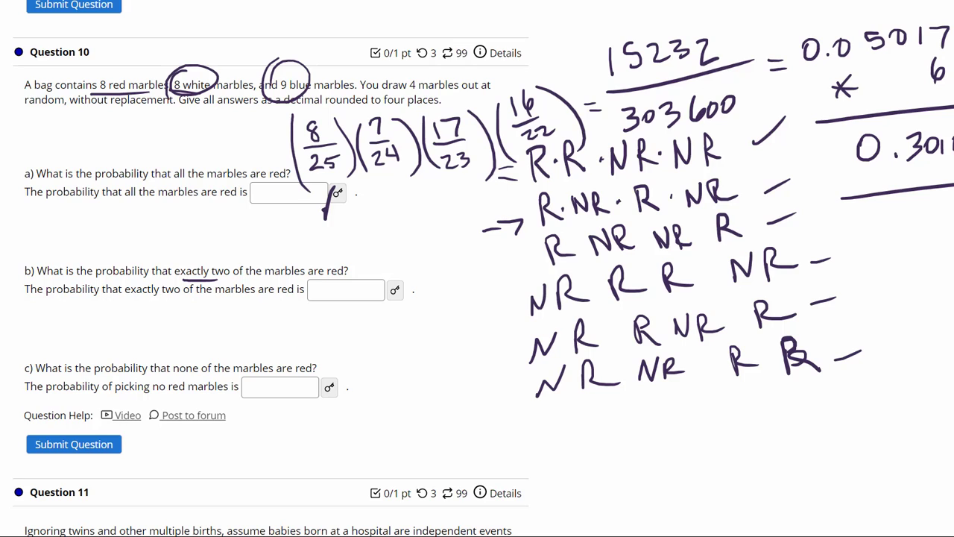
pyautogui.moveTo(768, 266)
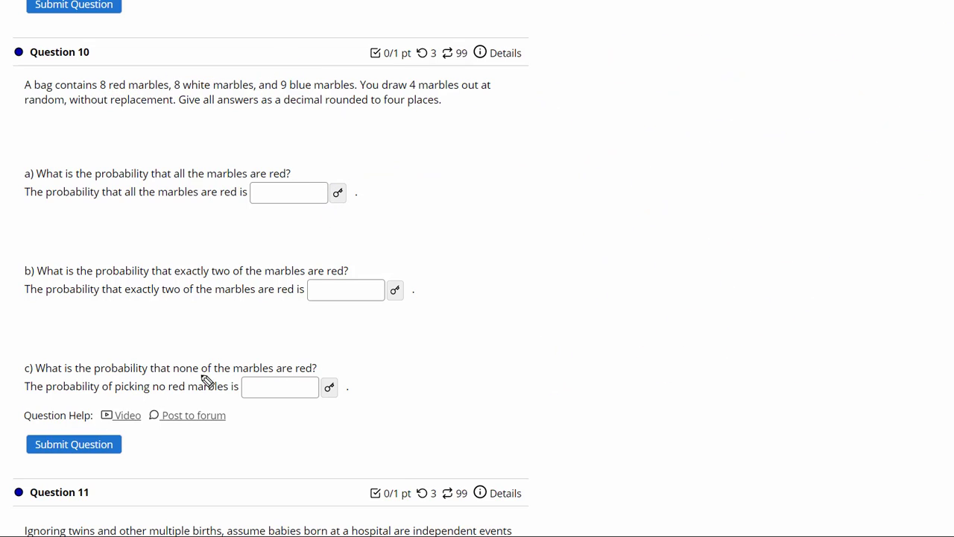
pyautogui.moveTo(421, 344)
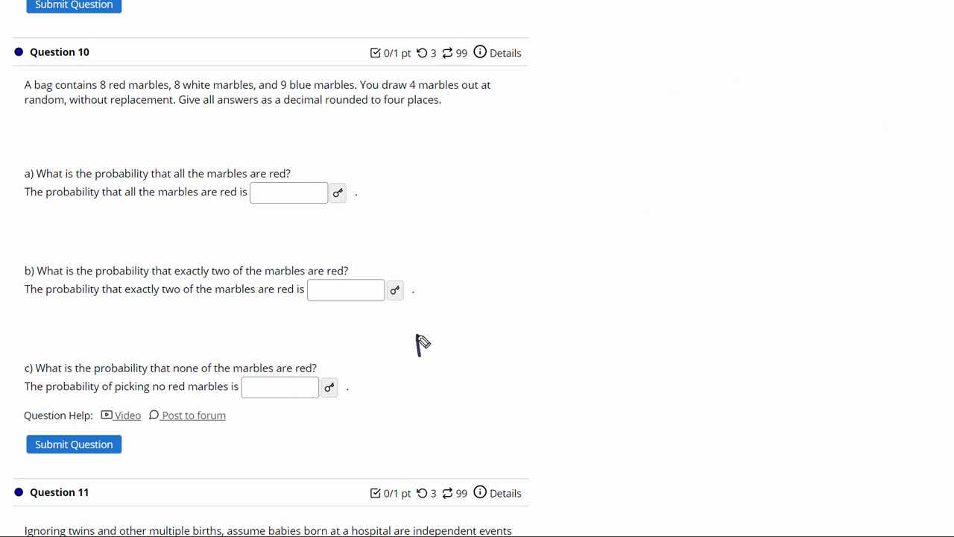
# Step: Write the all non-red sequence NR·NR·NR·NR beside part c
pyautogui.moveTo(414, 346); pyautogui.dragTo(459, 343)
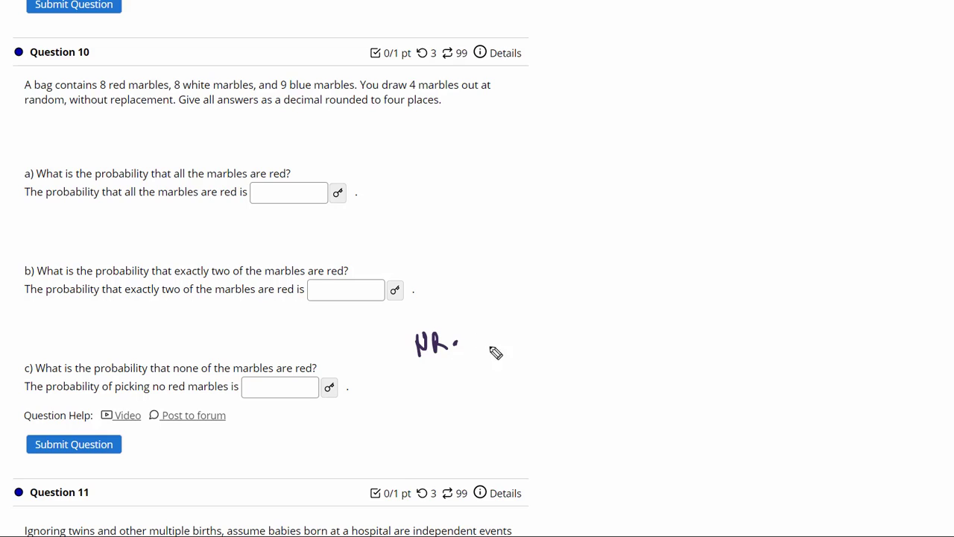
pyautogui.moveTo(473, 343); pyautogui.dragTo(514, 347)
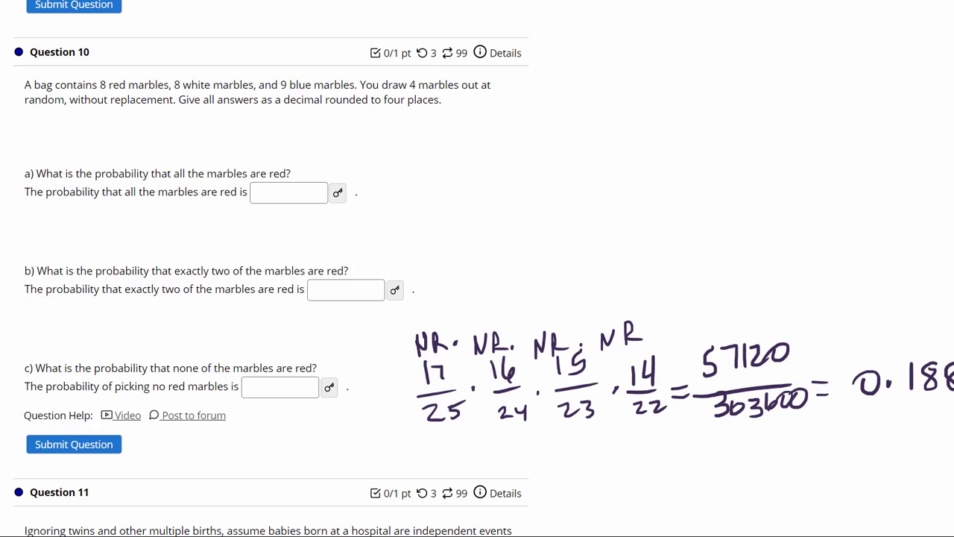
pyautogui.moveTo(378, 348)
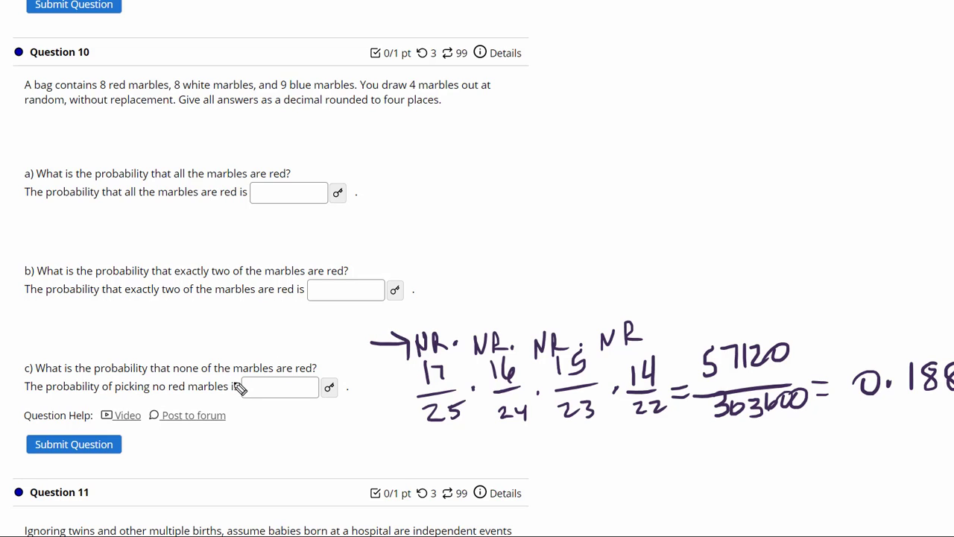
pyautogui.moveTo(475, 365)
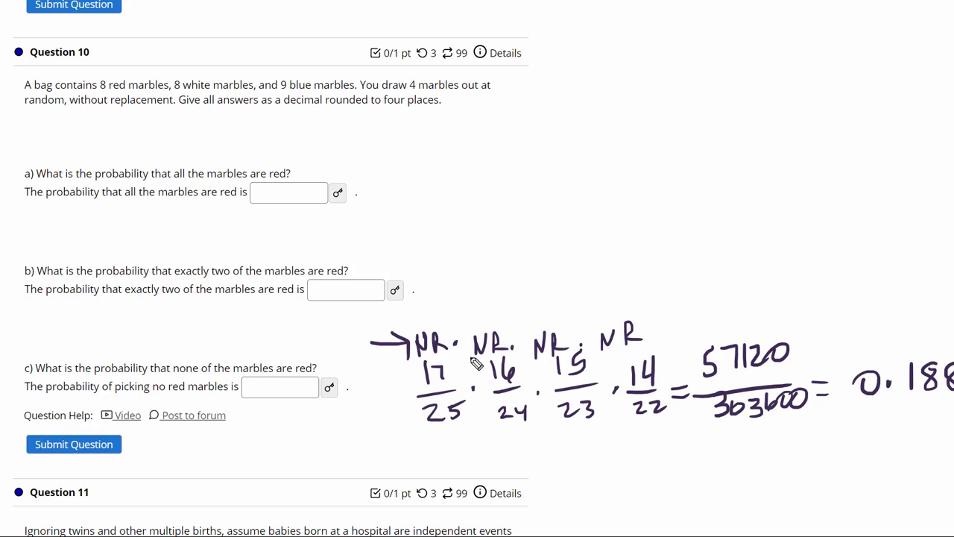
pyautogui.moveTo(476, 310)
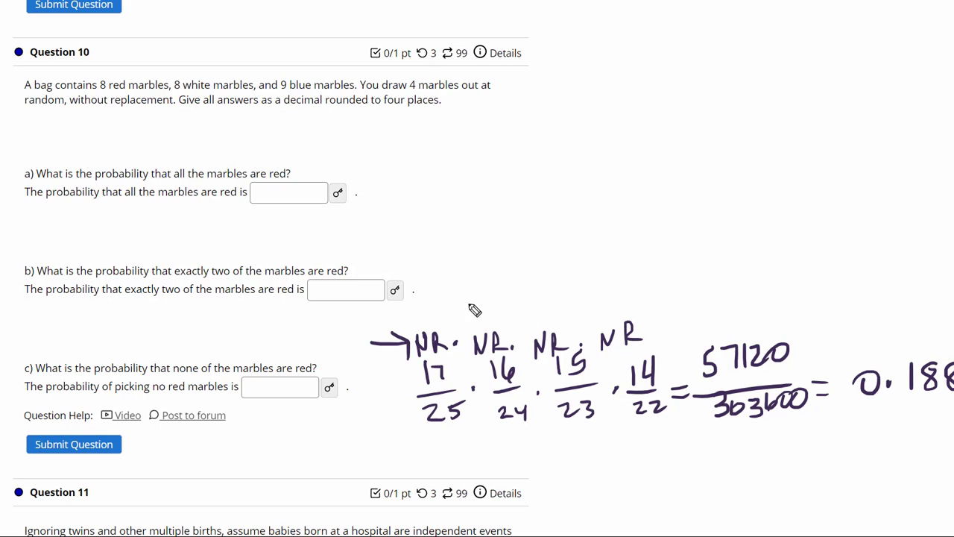